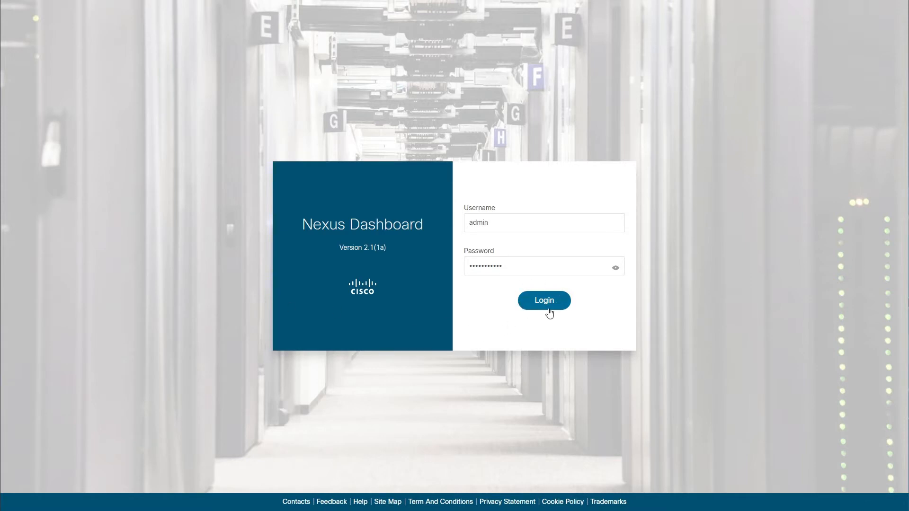
Step: Log in as admin and begin the initial setup from the What's New dialog
click(543, 300)
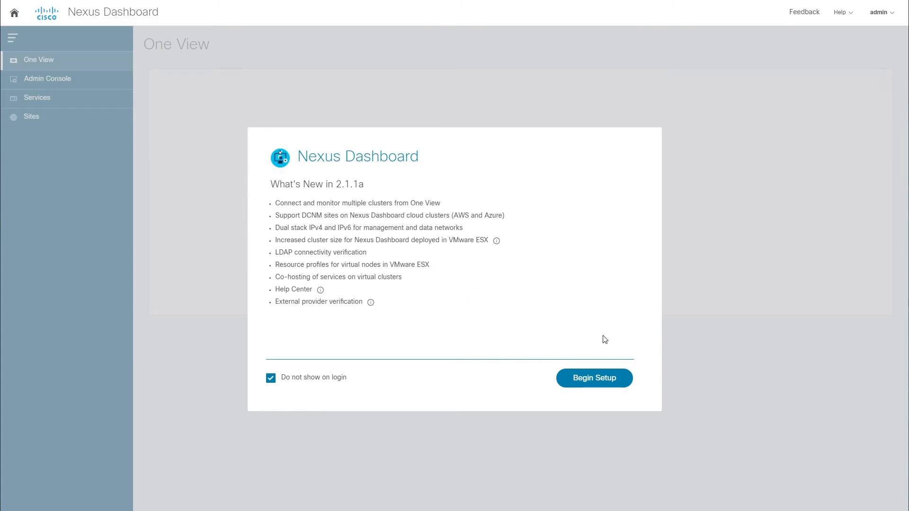
mouse_move(567, 372)
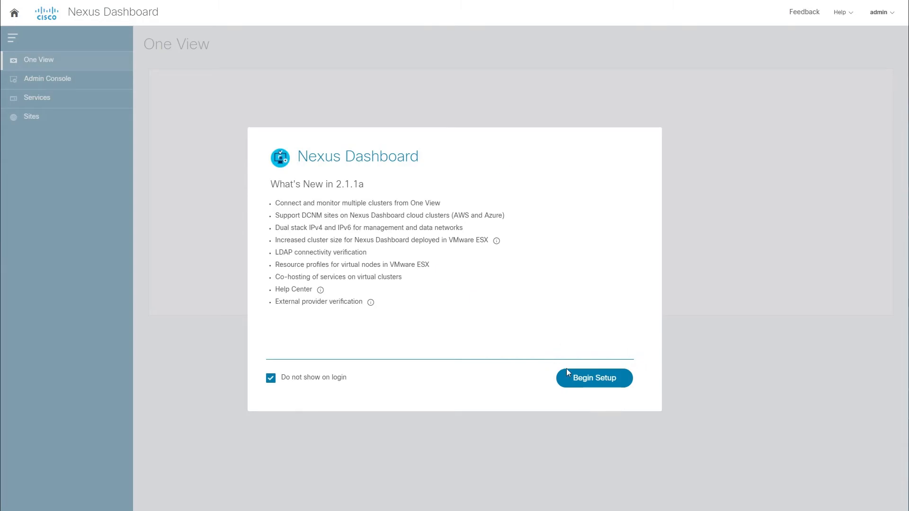
click(593, 377)
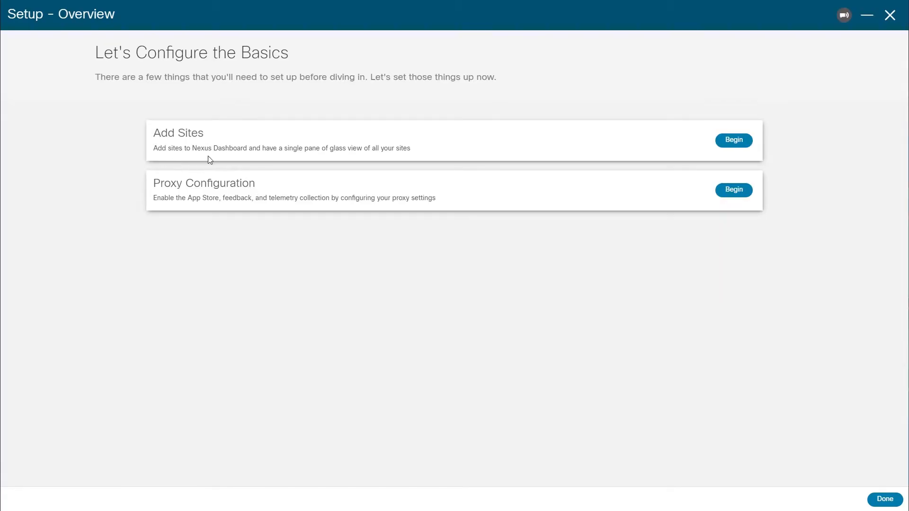
mouse_move(176, 214)
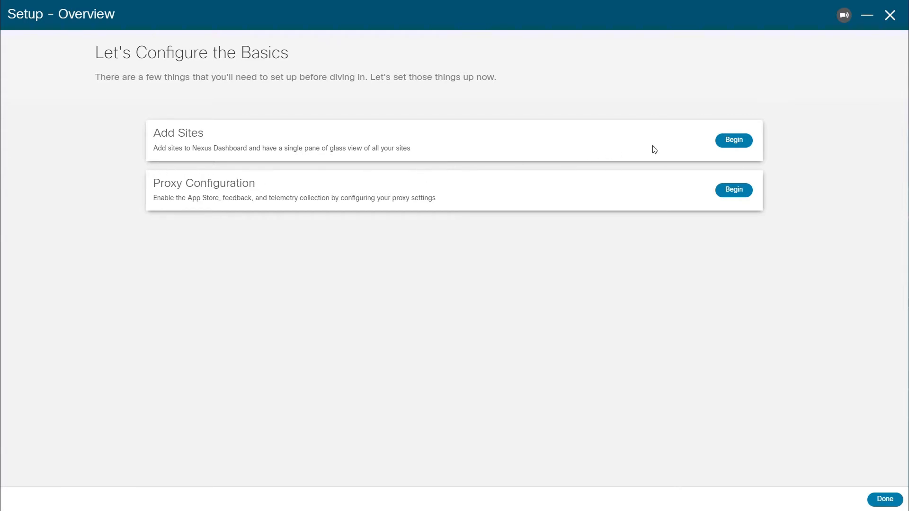
Step: Add the San Jose ACI site with its host and admin credentials
click(732, 140)
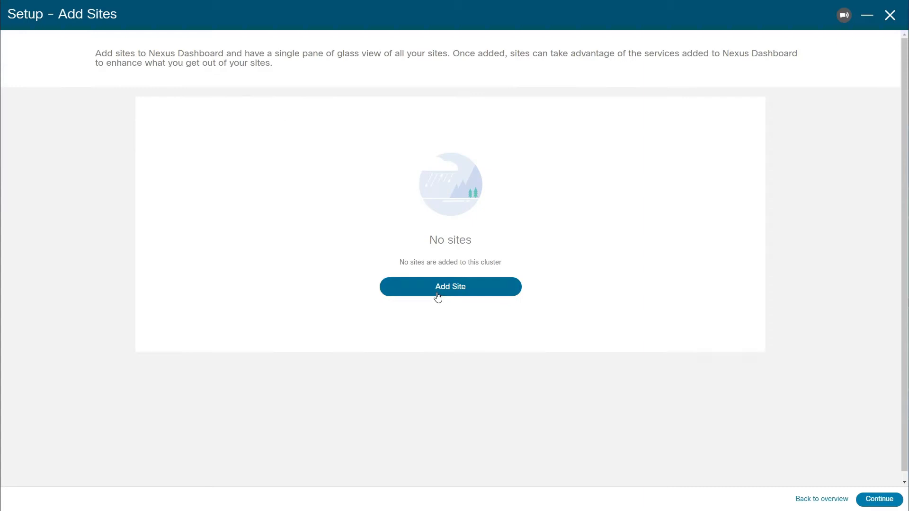
click(449, 287)
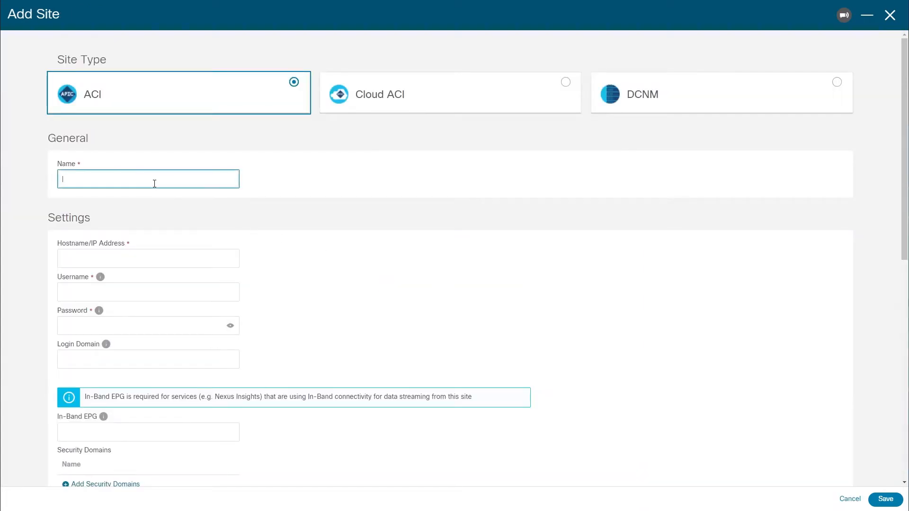
text(San Jose)
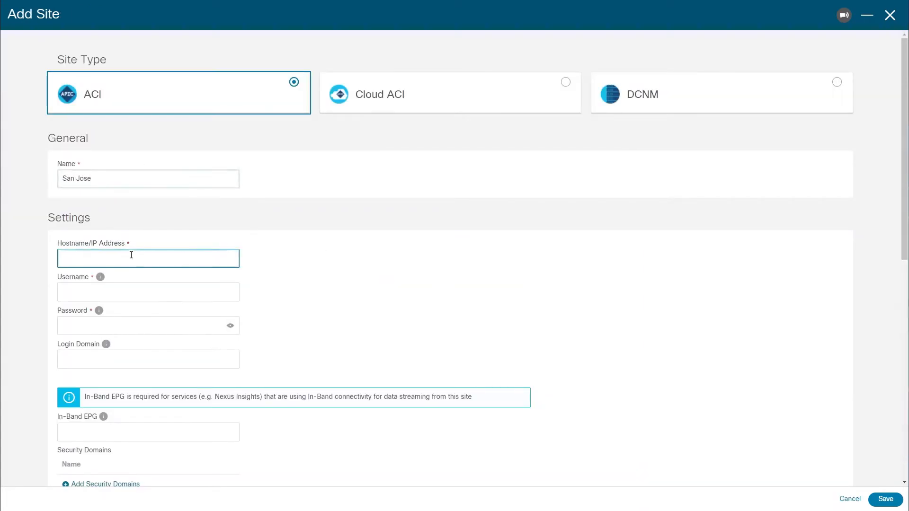
text(XXXXXXXX)
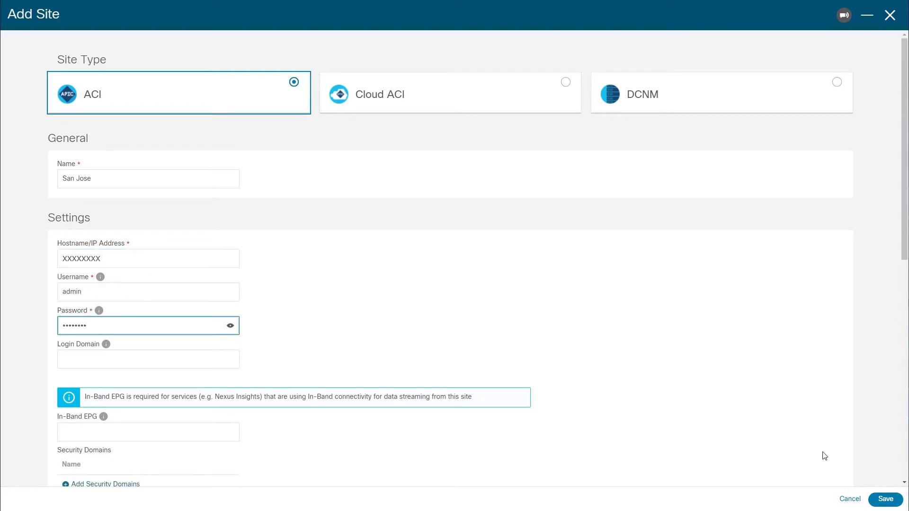
click(885, 499)
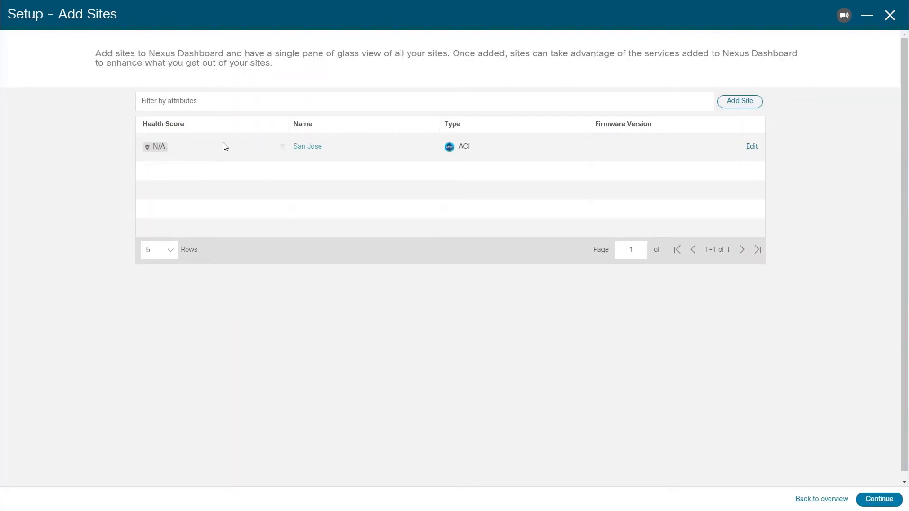
mouse_move(739, 101)
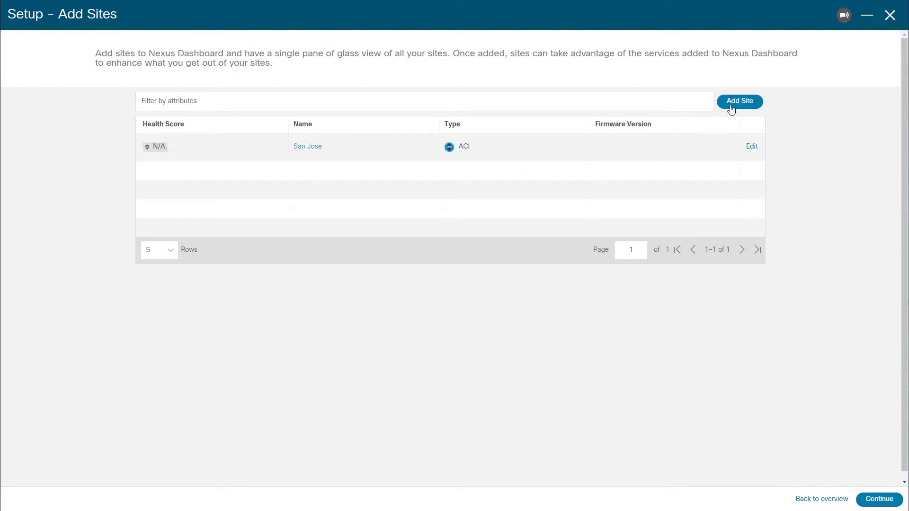
Step: Add the Los Angeles ACI site with its host and admin credentials
click(738, 100)
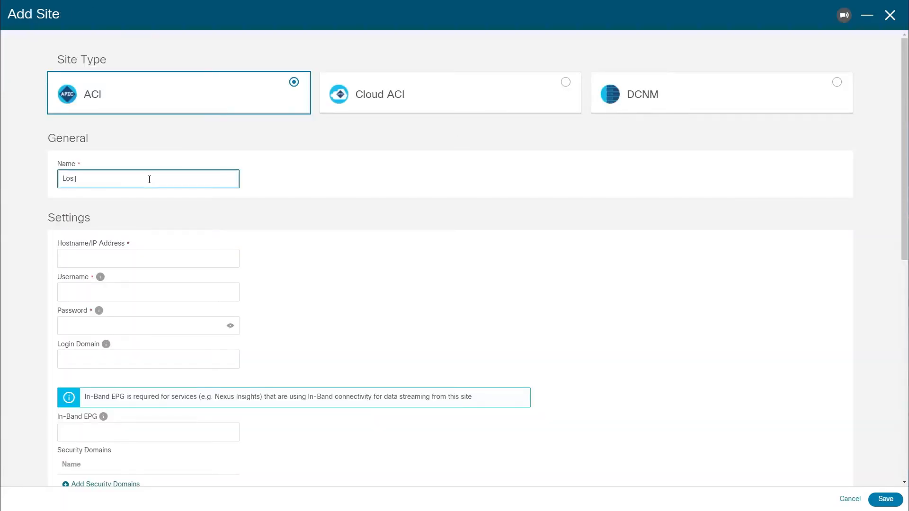
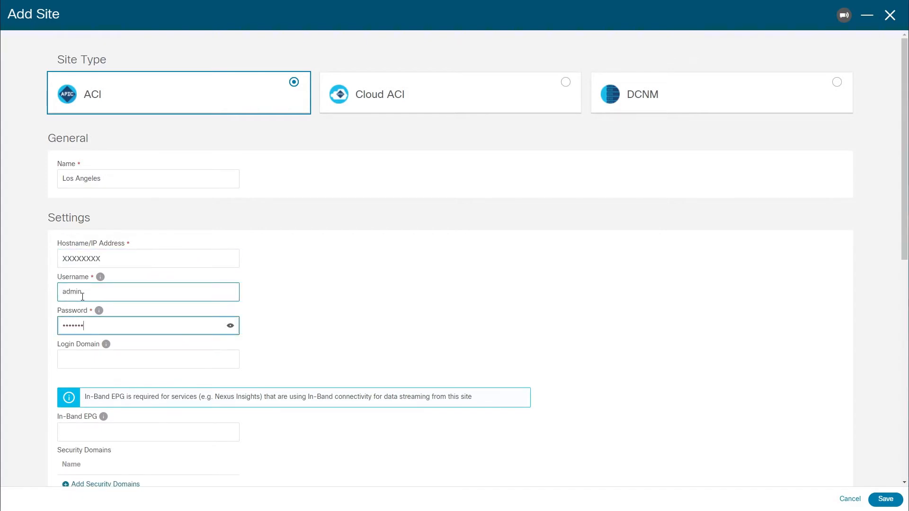
click(884, 499)
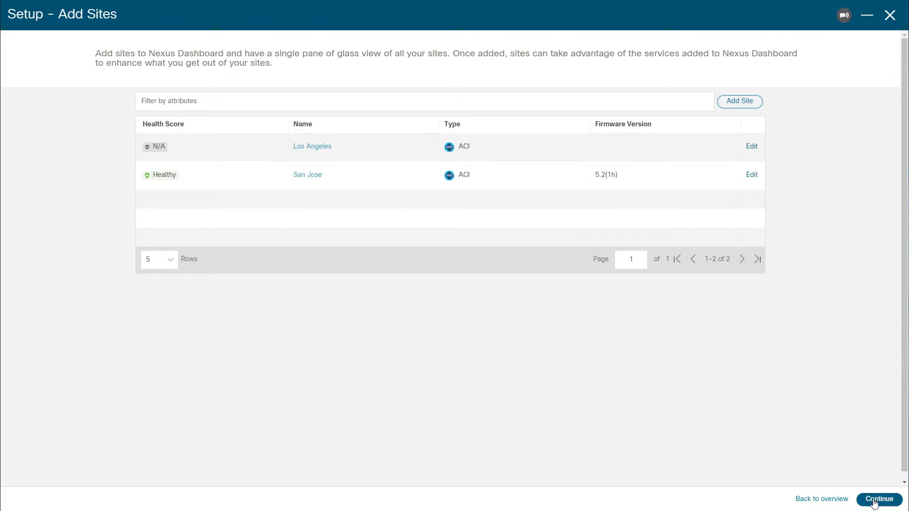
Step: Continue back to the setup overview and mark the initial setup done
click(880, 499)
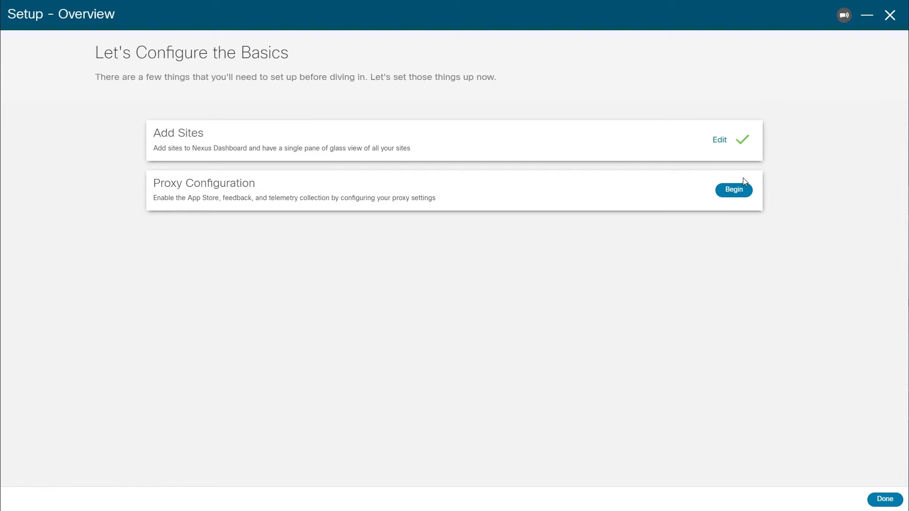
mouse_move(810, 313)
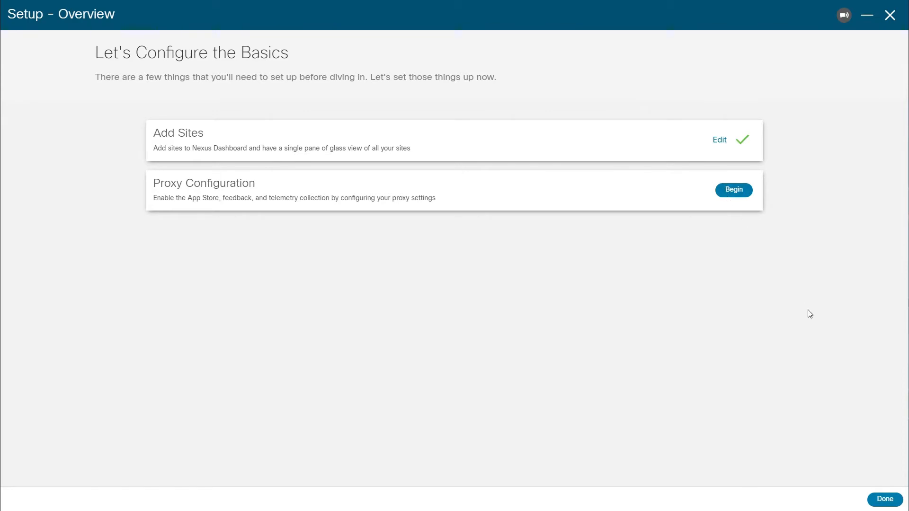
mouse_move(885, 498)
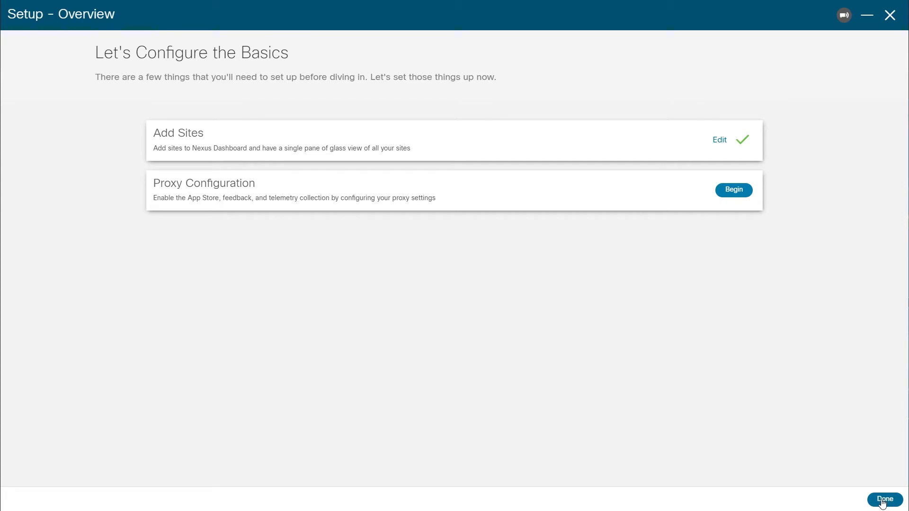
click(883, 499)
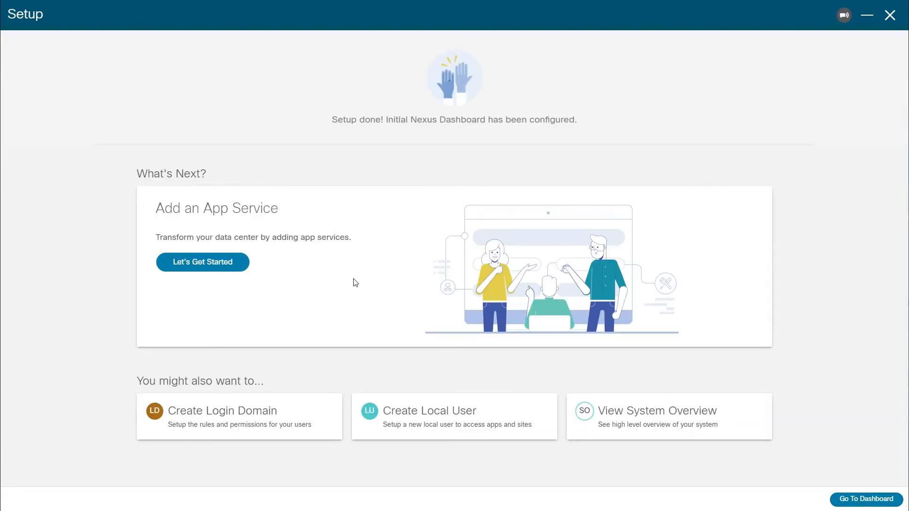
mouse_move(684, 412)
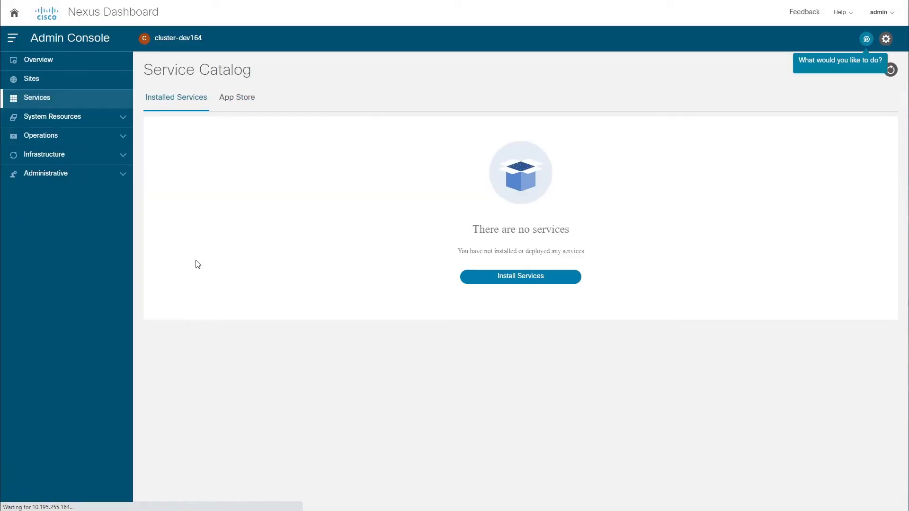
mouse_move(443, 251)
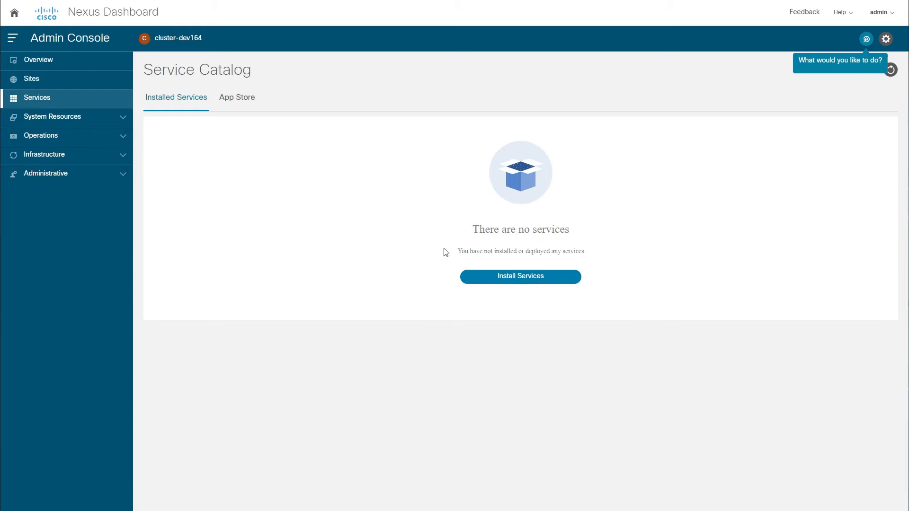
Step: Validate remote user credentials against the Radius provider 172.31.212.151 in Authentication
click(236, 97)
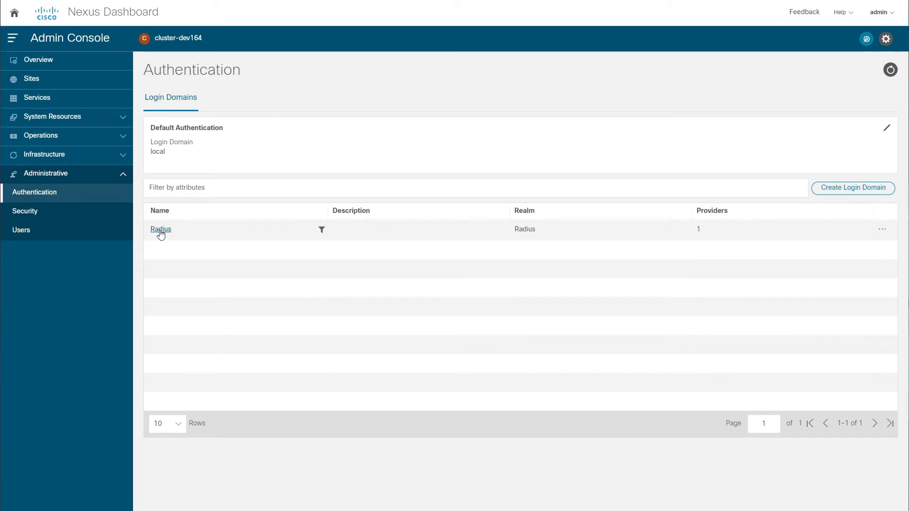
click(160, 229)
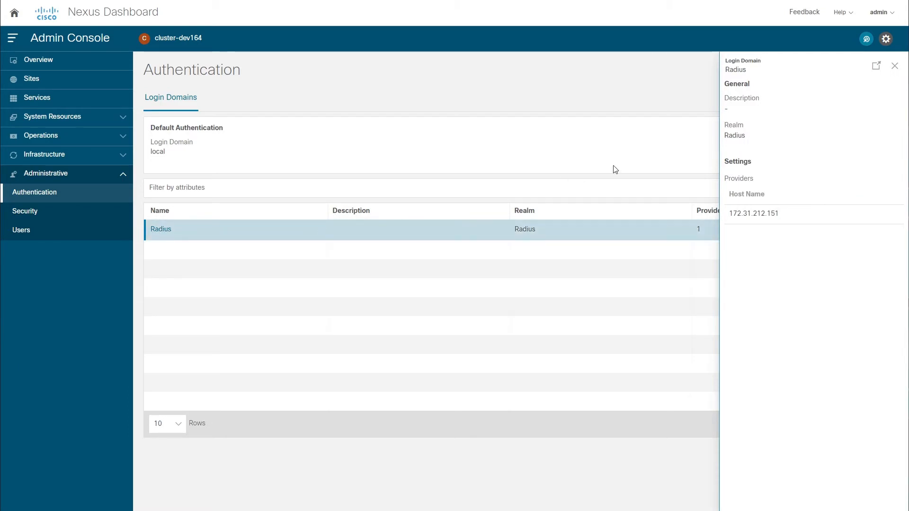
mouse_move(885, 64)
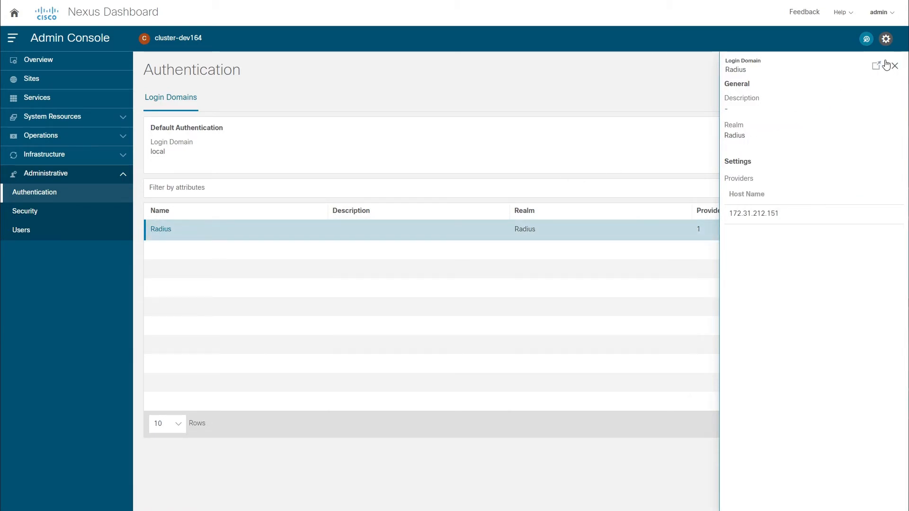
click(875, 64)
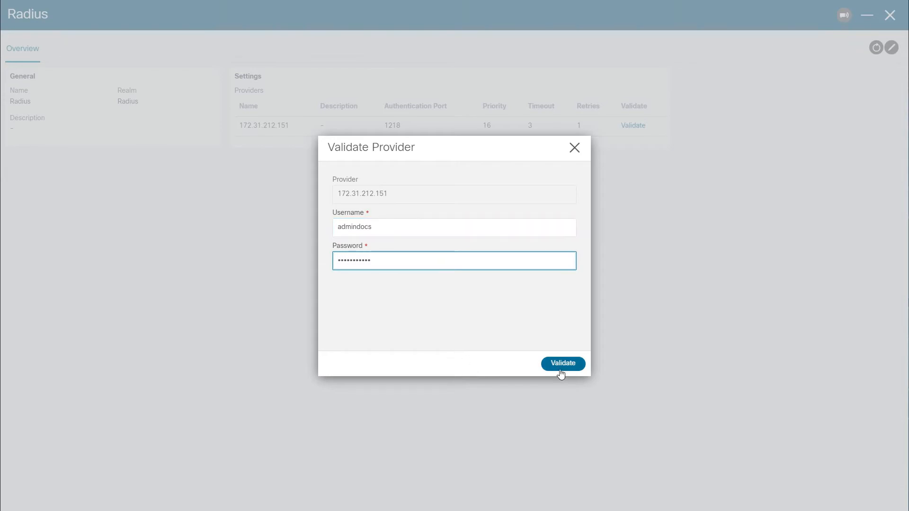
click(562, 363)
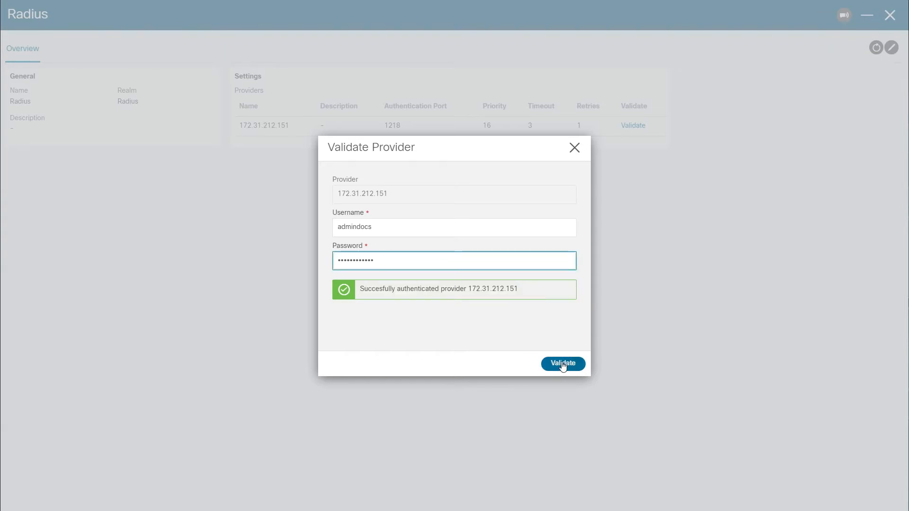
click(562, 364)
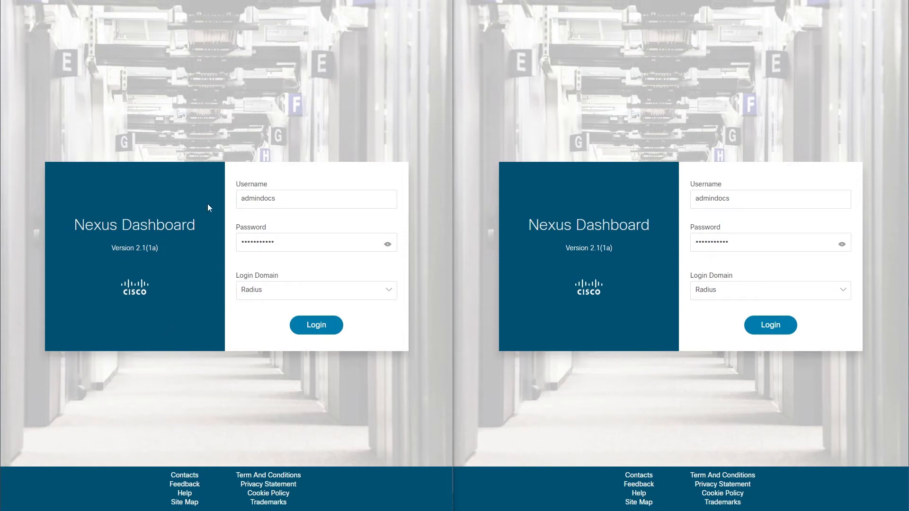
mouse_move(641, 266)
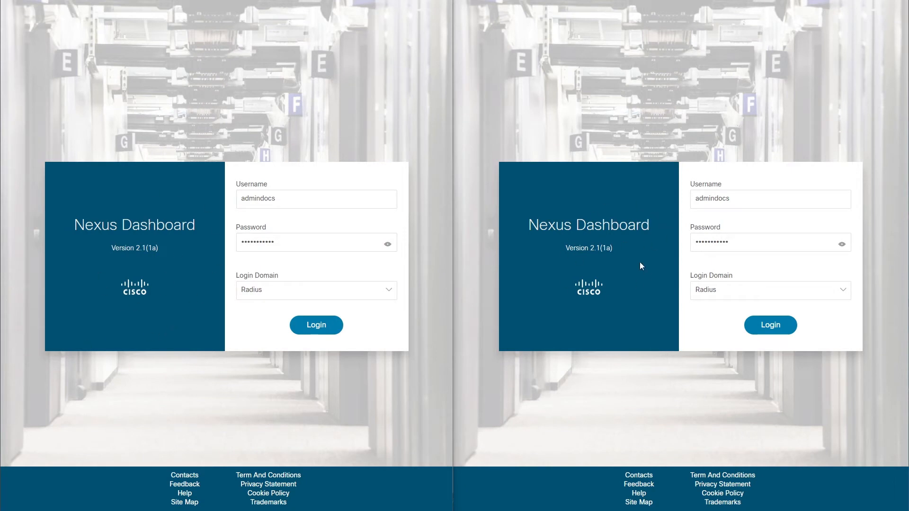
mouse_move(579, 301)
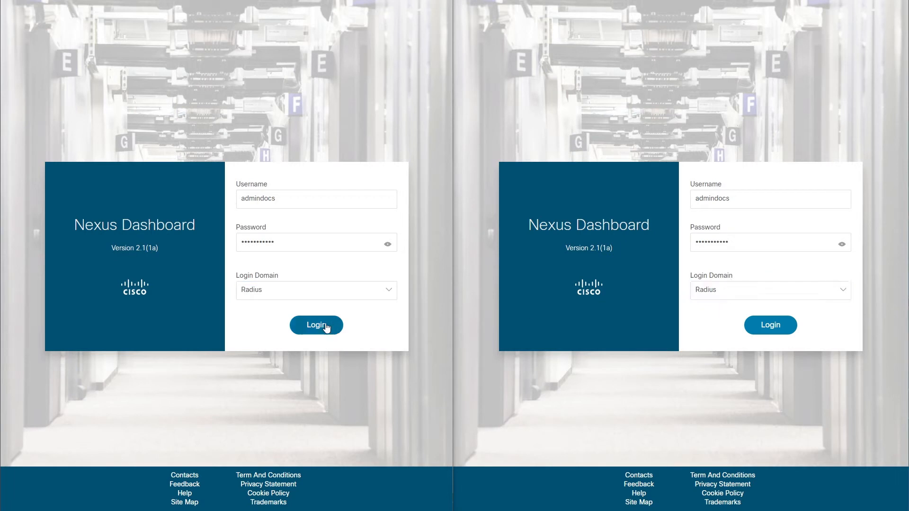
Step: Log in to both clusters, expand Sites and Services, and open System Overview
click(315, 325)
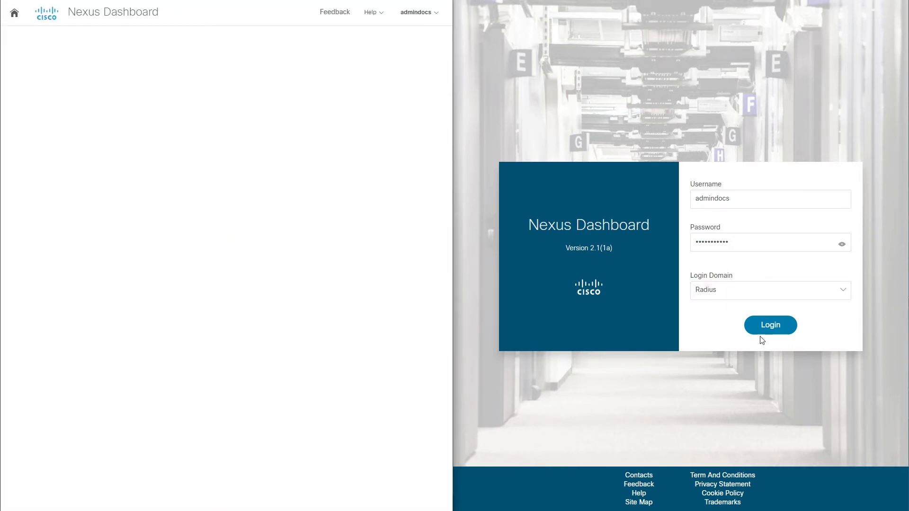
click(769, 325)
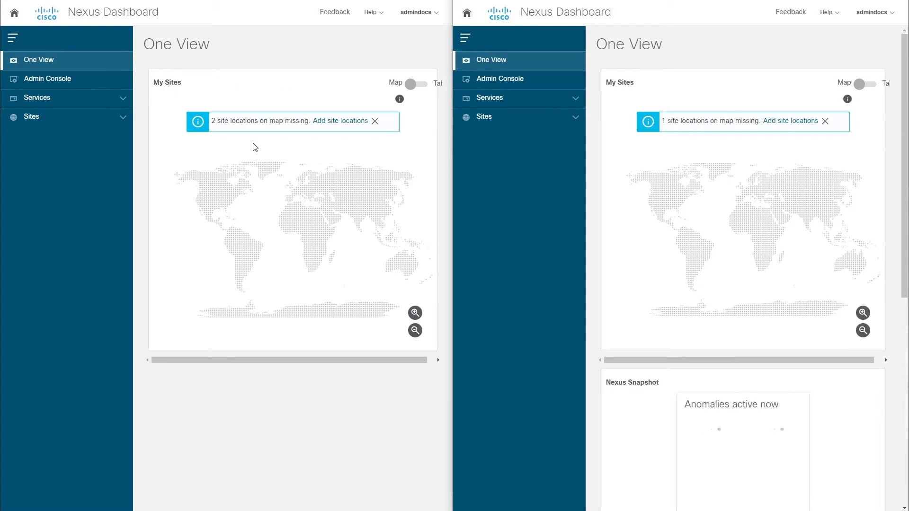
click(31, 117)
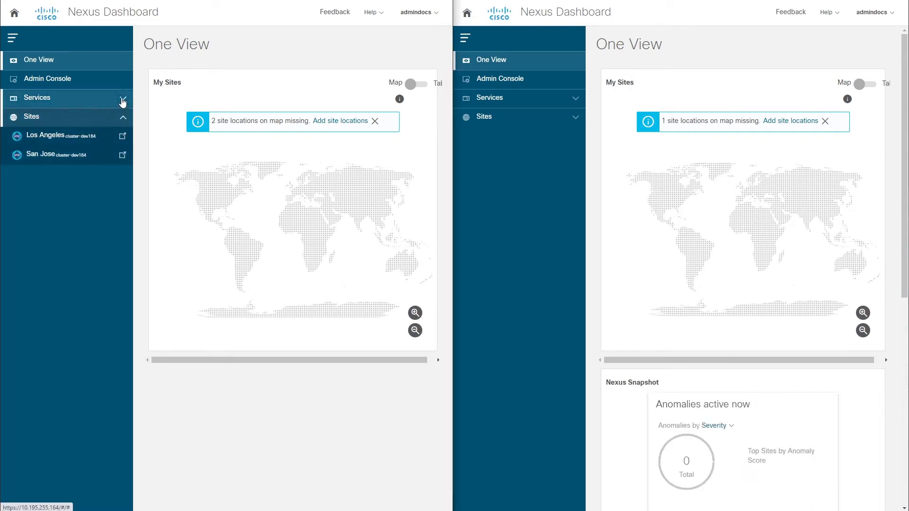
click(37, 98)
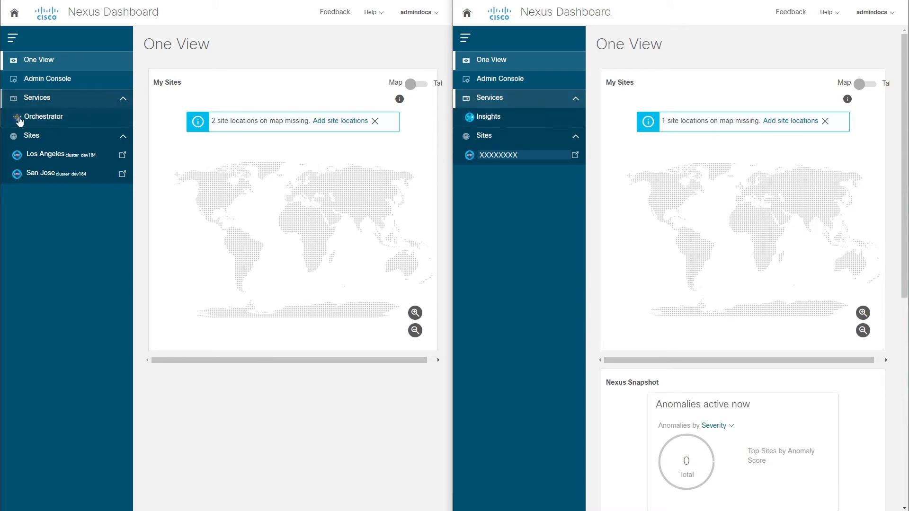
click(47, 78)
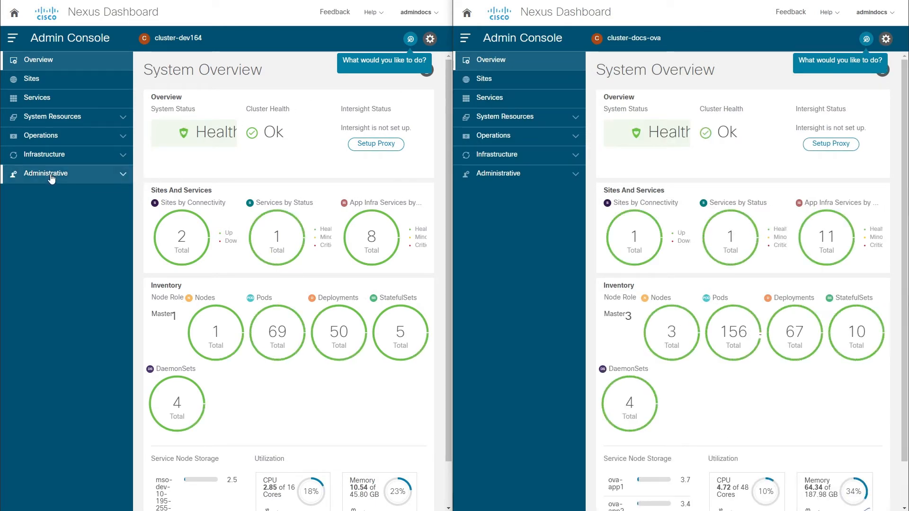
Step: Open Infrastructure > Cluster Configuration > Multi-Cluster Connectivity on both clusters
click(44, 154)
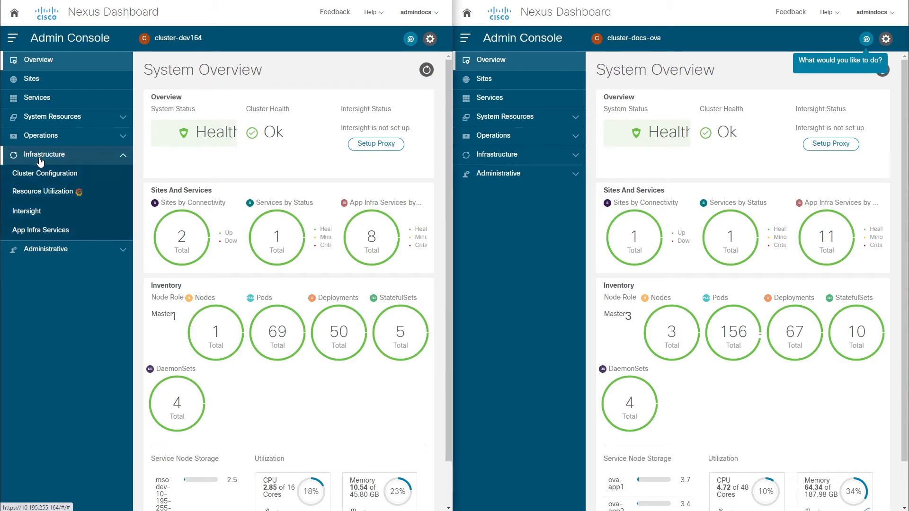
click(44, 173)
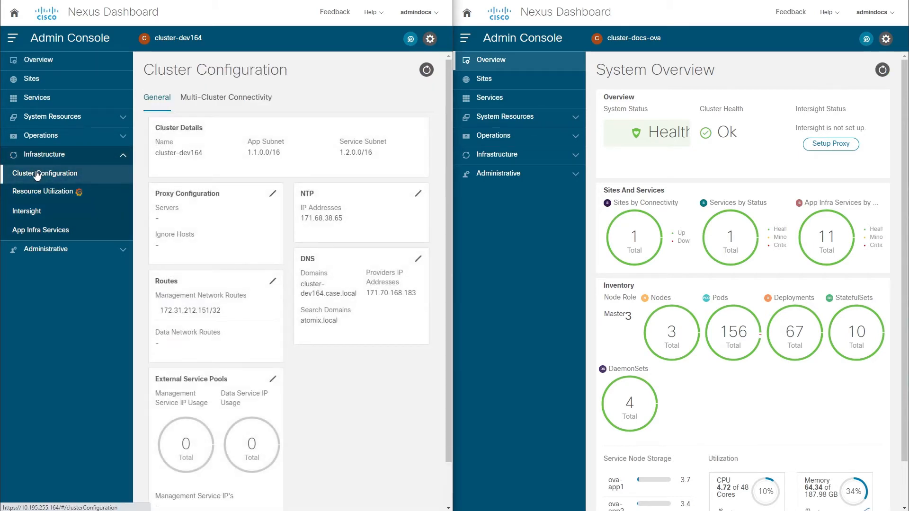
mouse_move(226, 97)
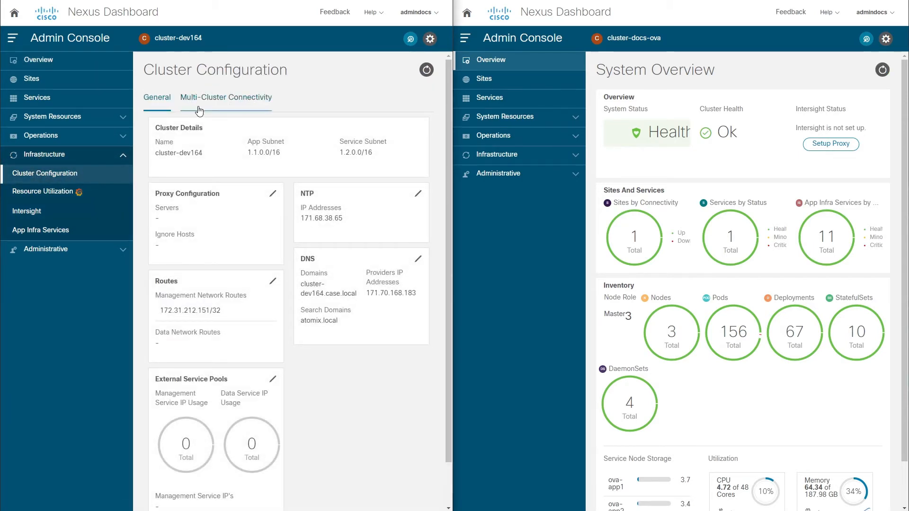
click(225, 97)
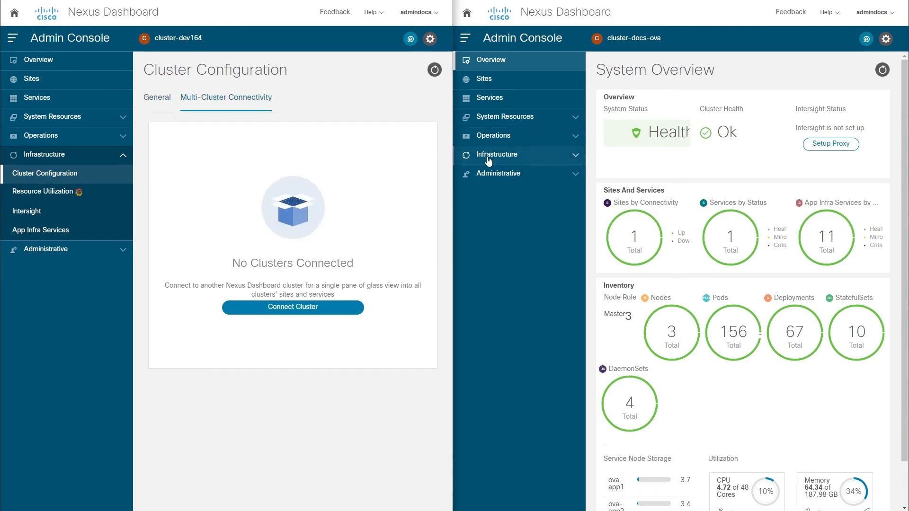
click(497, 173)
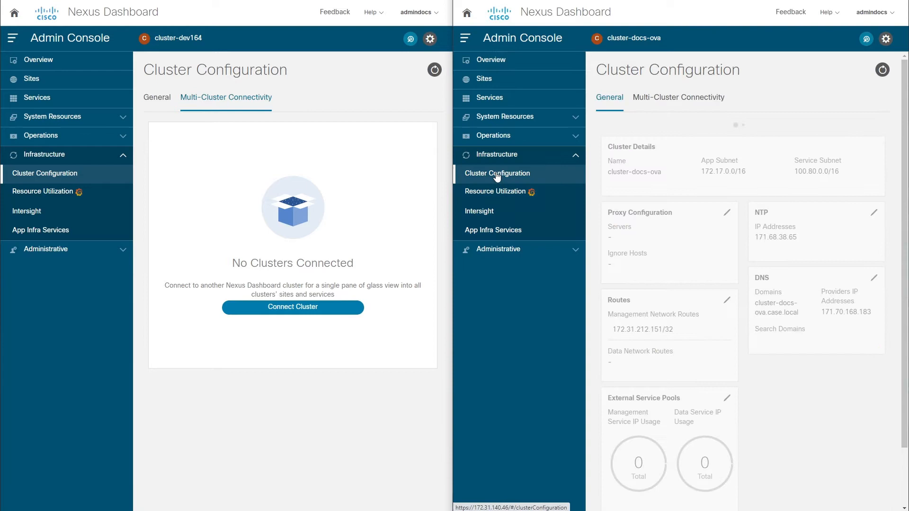
click(678, 97)
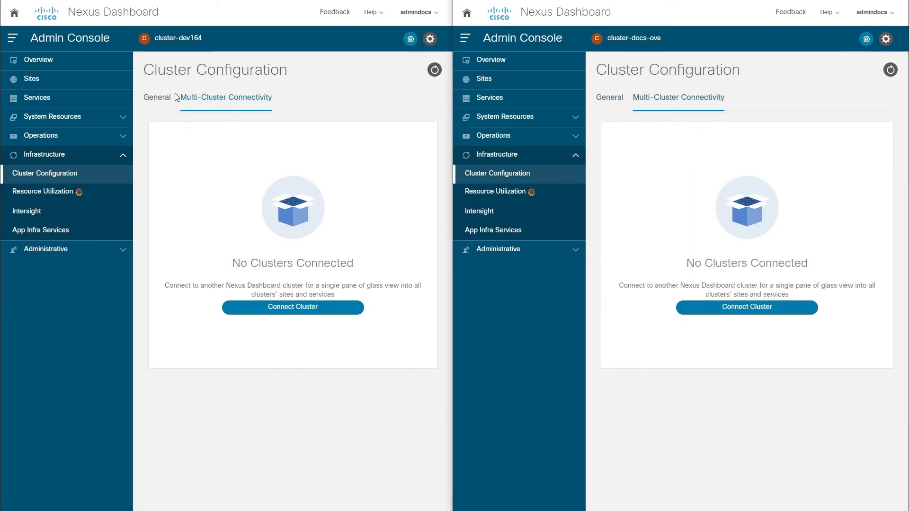
Step: Connect remote cluster 172.31.140.46 with its login credentials, then return to One View
click(292, 307)
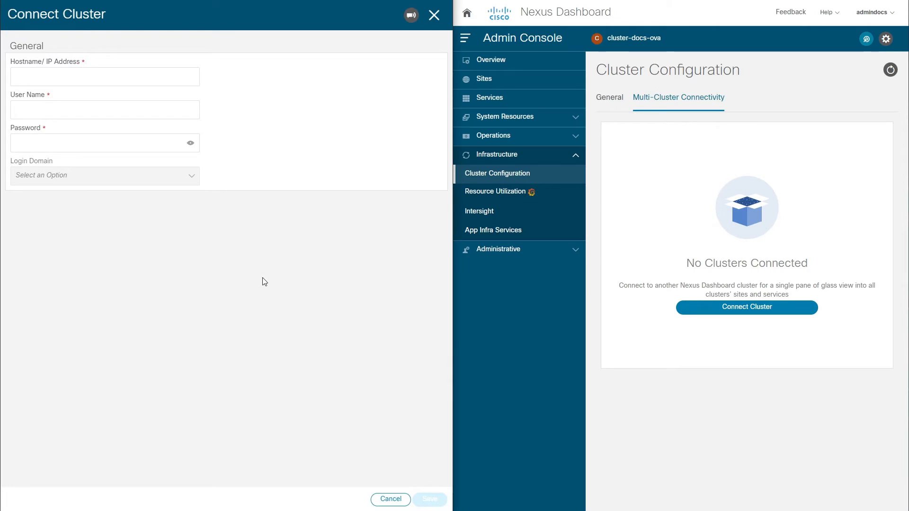
click(104, 76)
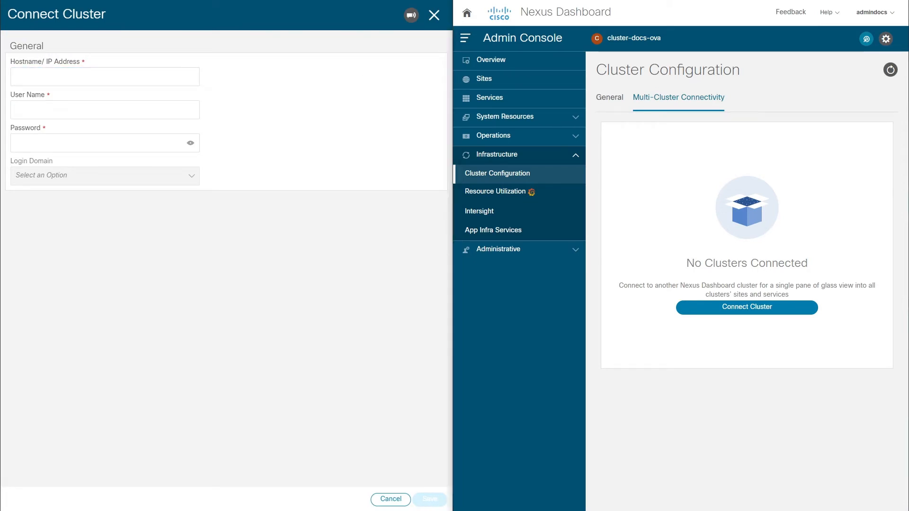
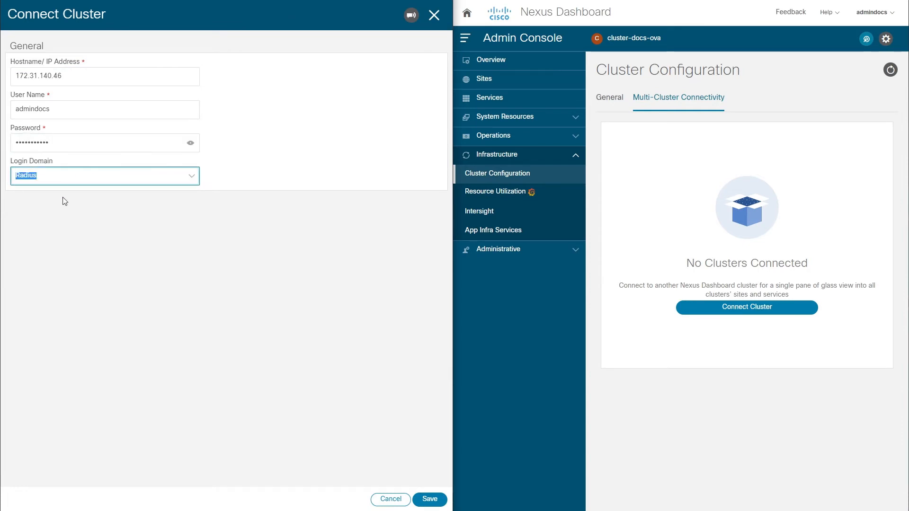
click(429, 499)
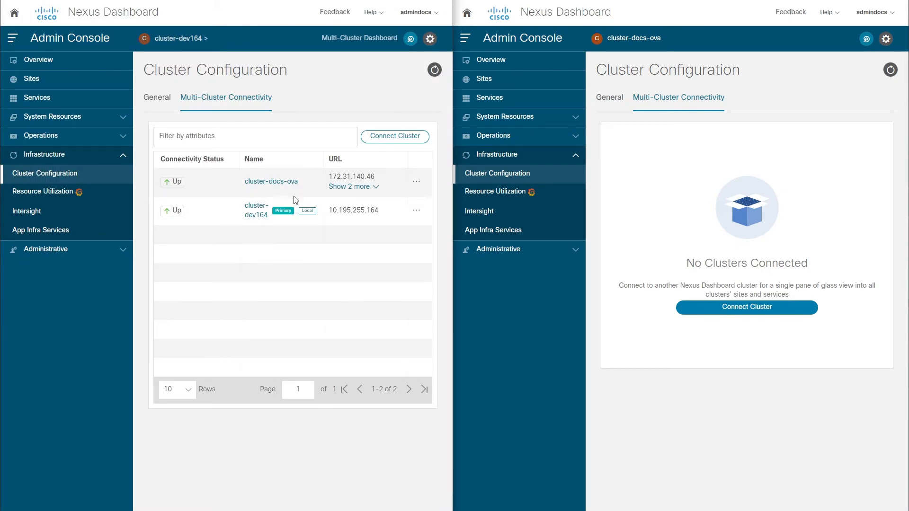
mouse_move(821, 226)
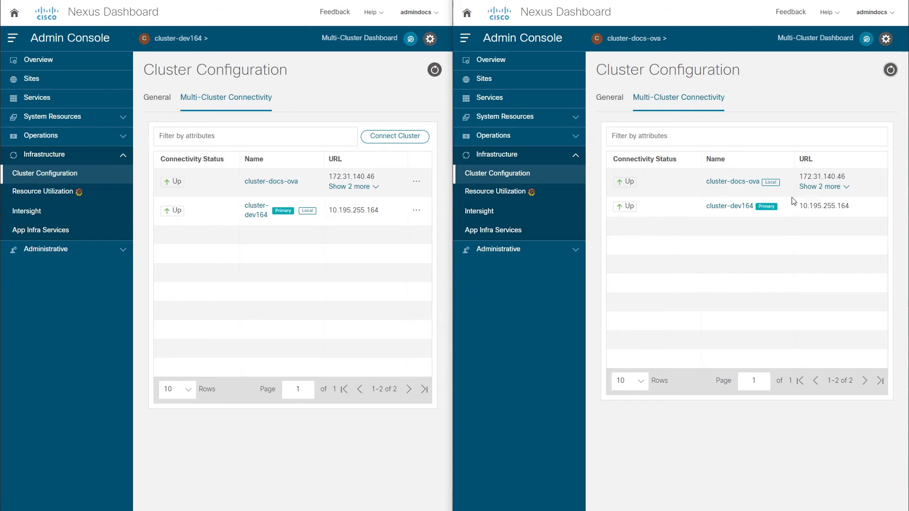
mouse_move(274, 89)
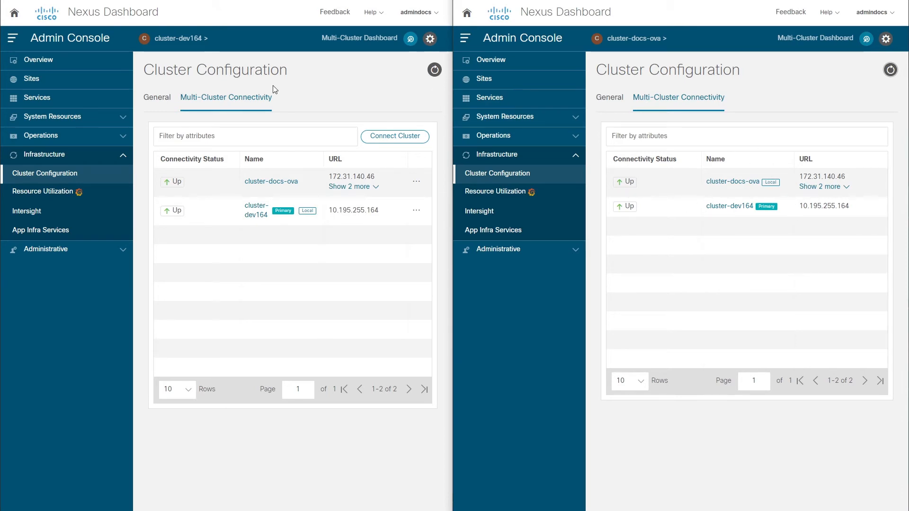
click(15, 12)
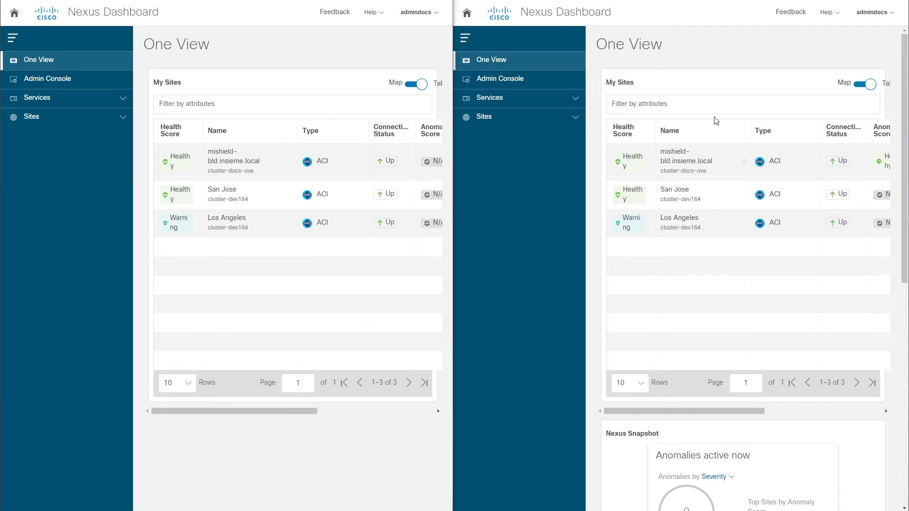
Step: Expand Sites and Services, then show each cluster's Service Catalog: Orchestrator and Insights
click(31, 116)
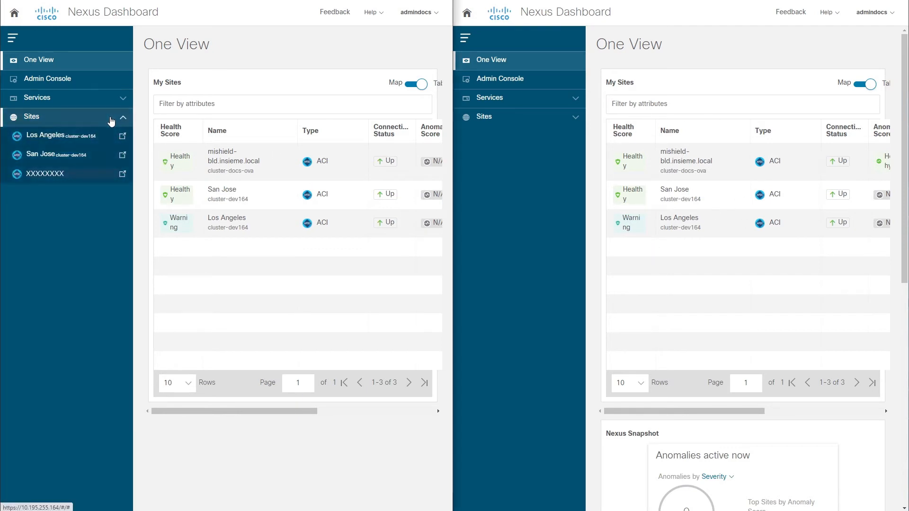
click(37, 97)
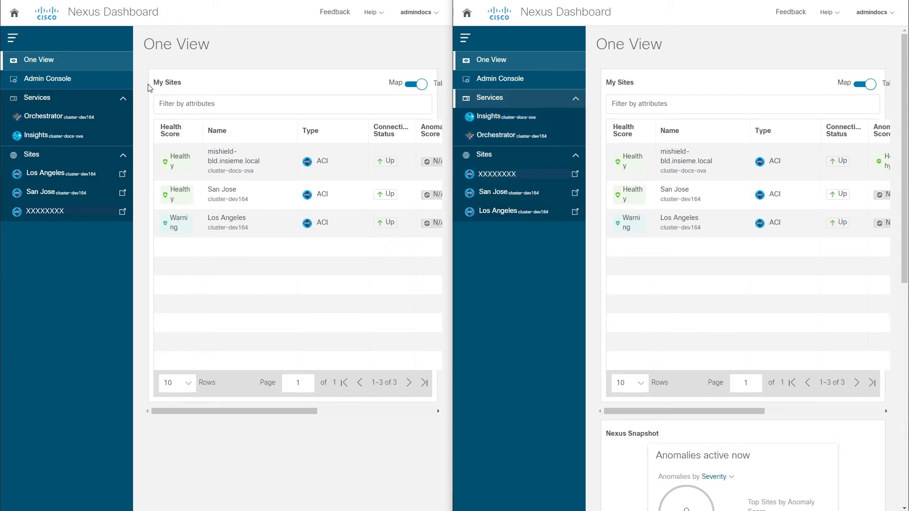
click(46, 78)
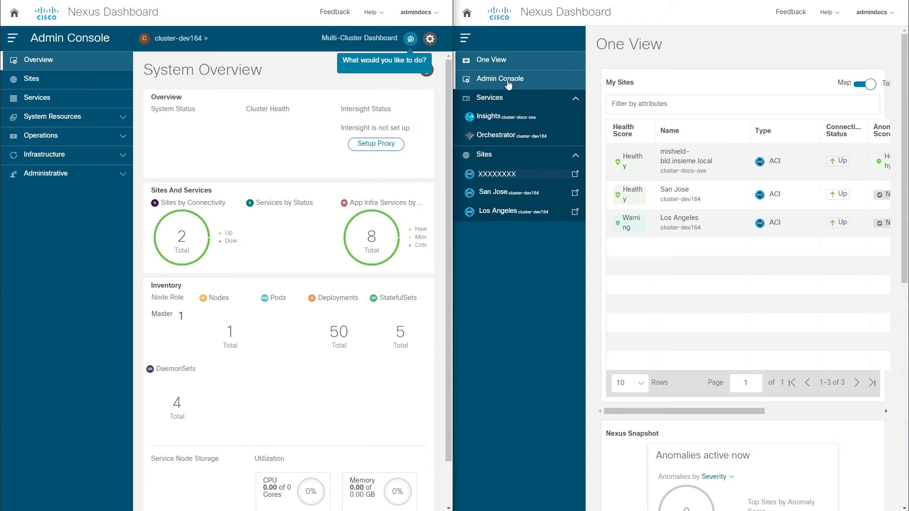
click(498, 78)
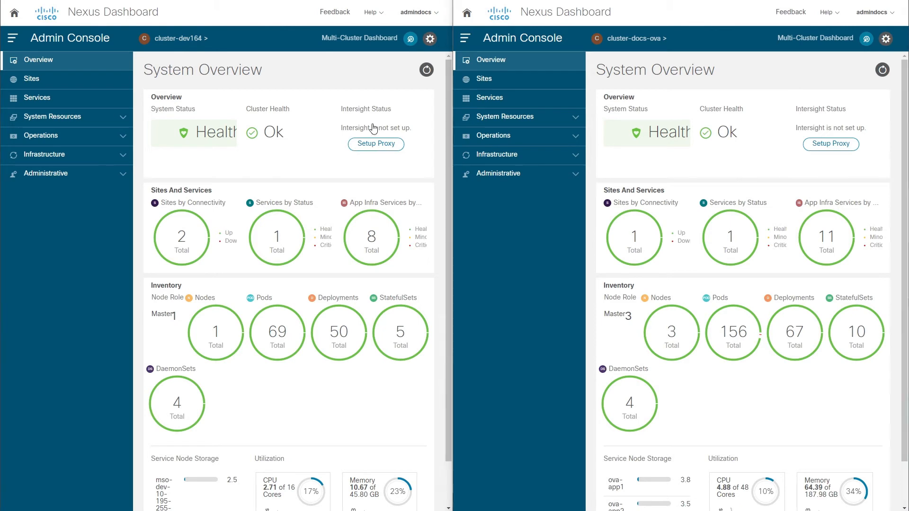
click(37, 97)
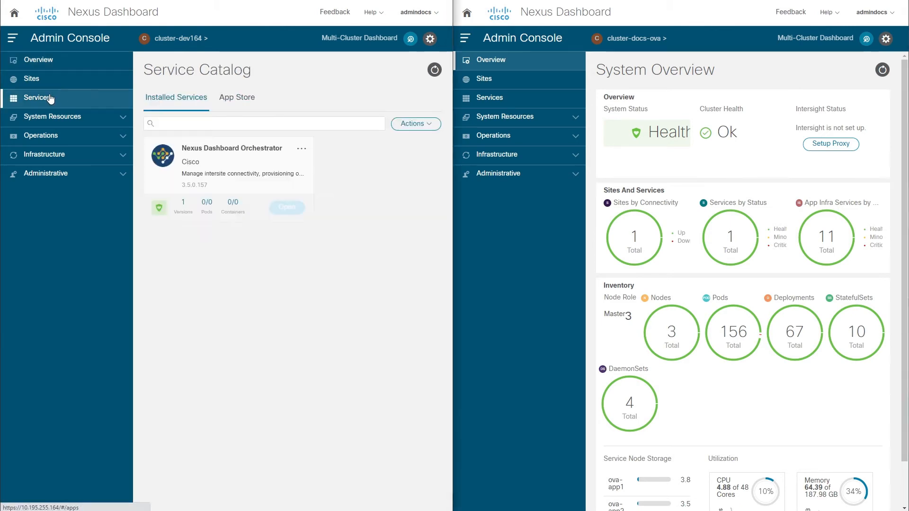
click(488, 98)
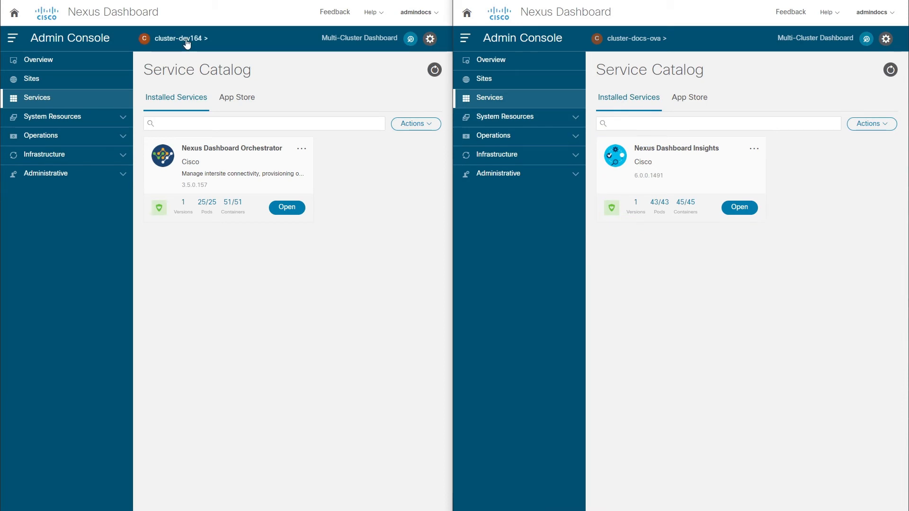
Step: Switch the console to cluster-docs-ova from the Select Cluster dialog
click(181, 38)
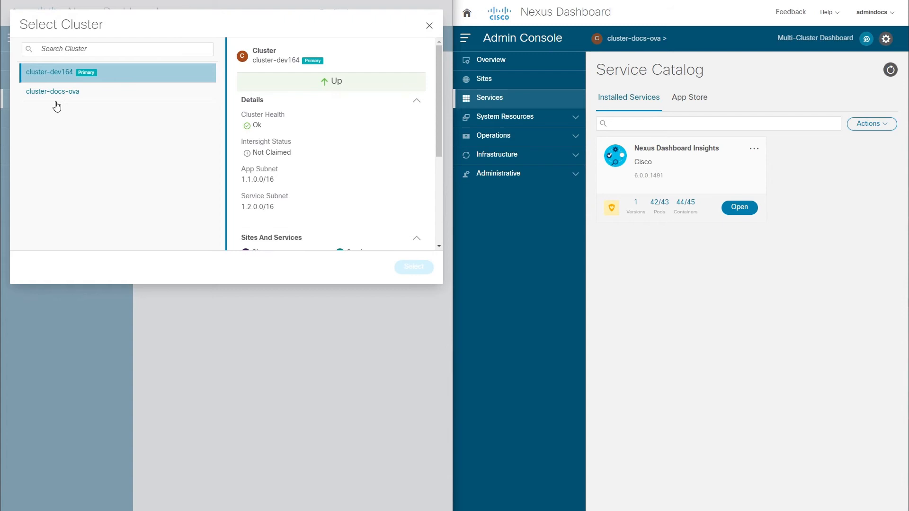
click(53, 91)
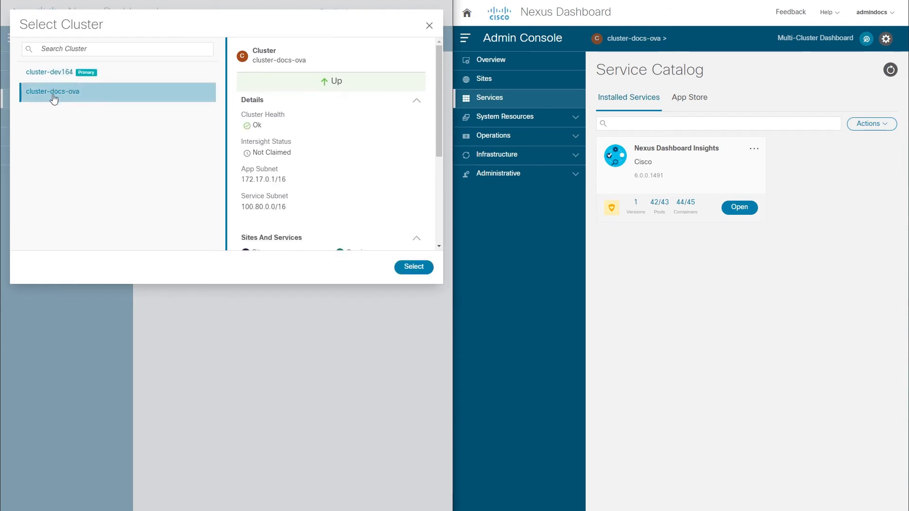
mouse_move(625, 33)
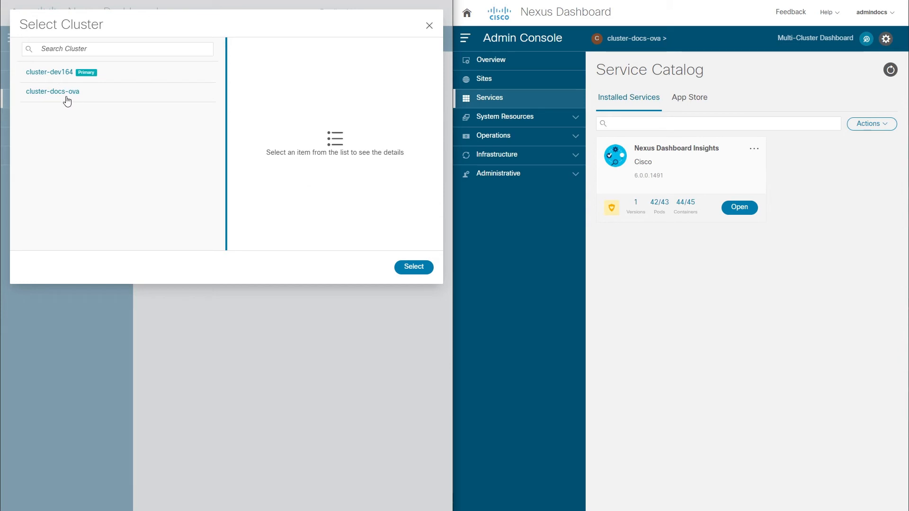
click(53, 91)
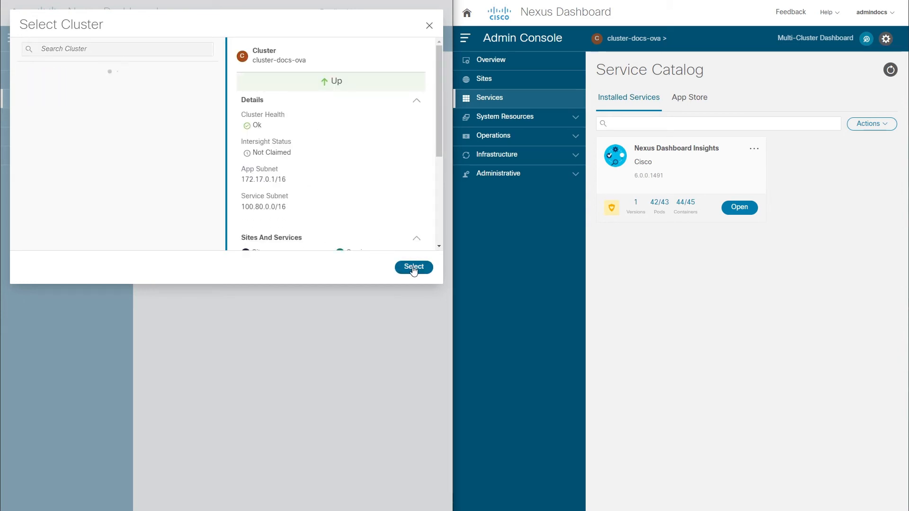
click(413, 267)
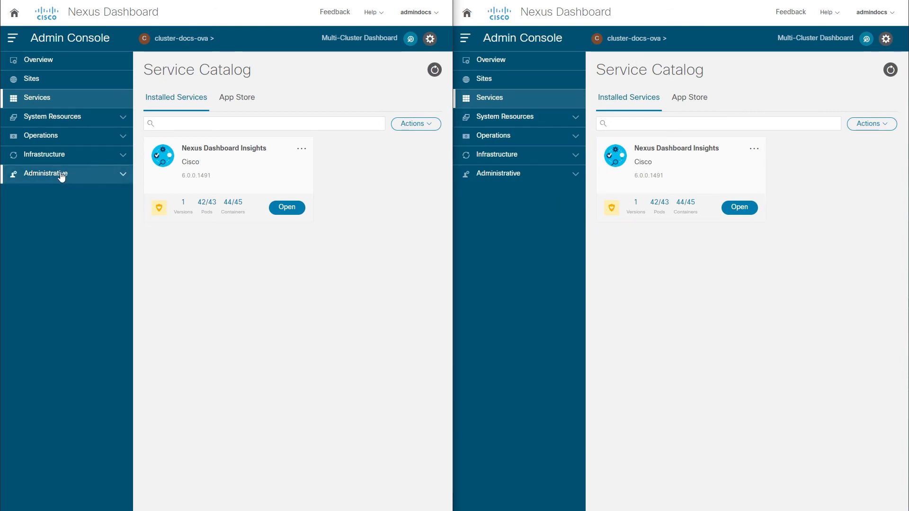
Step: Visit Authentication, then open System Resources > Nodes in both windows
click(45, 173)
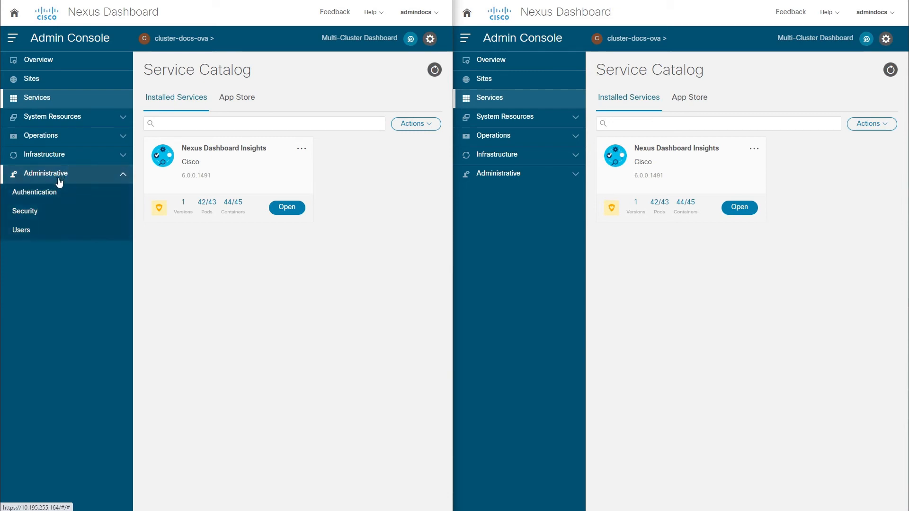
click(36, 191)
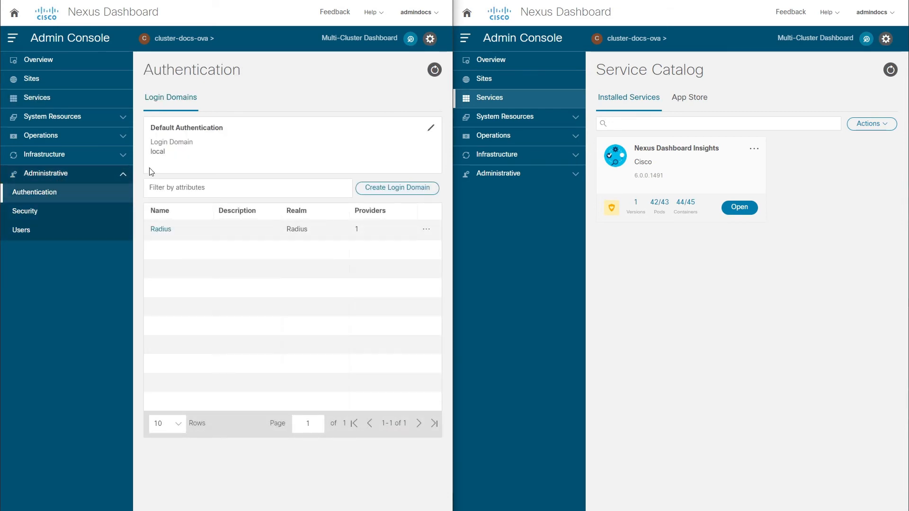
click(52, 116)
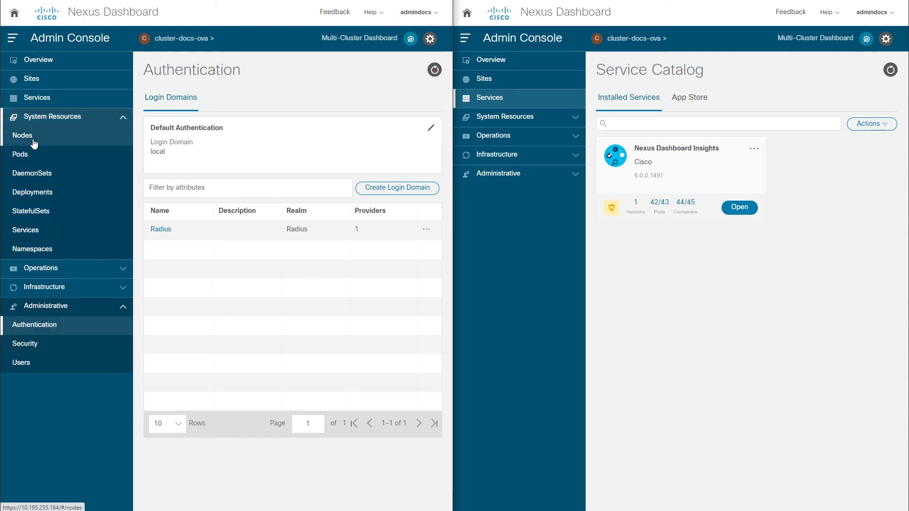
click(22, 136)
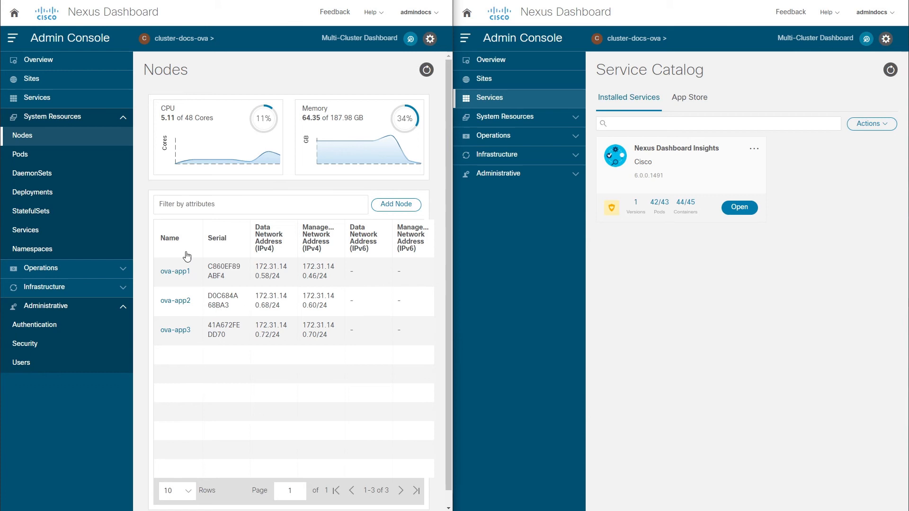
click(504, 117)
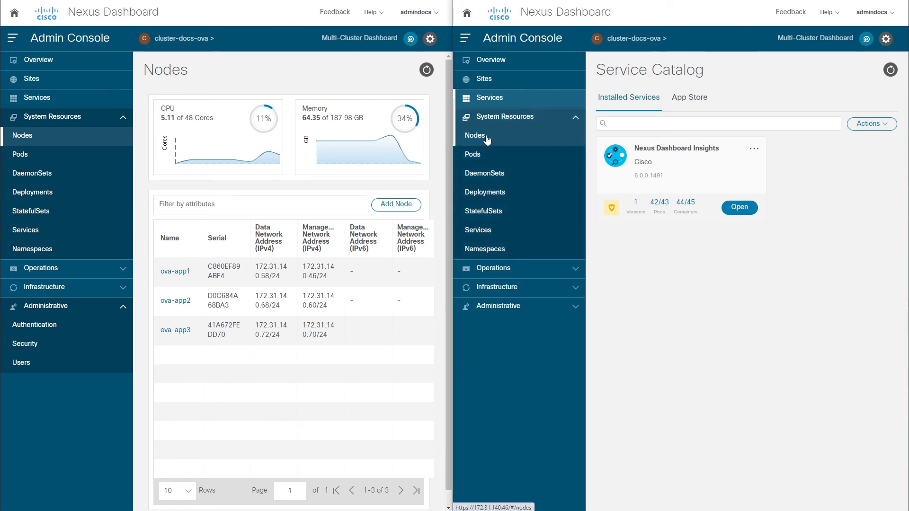
click(475, 136)
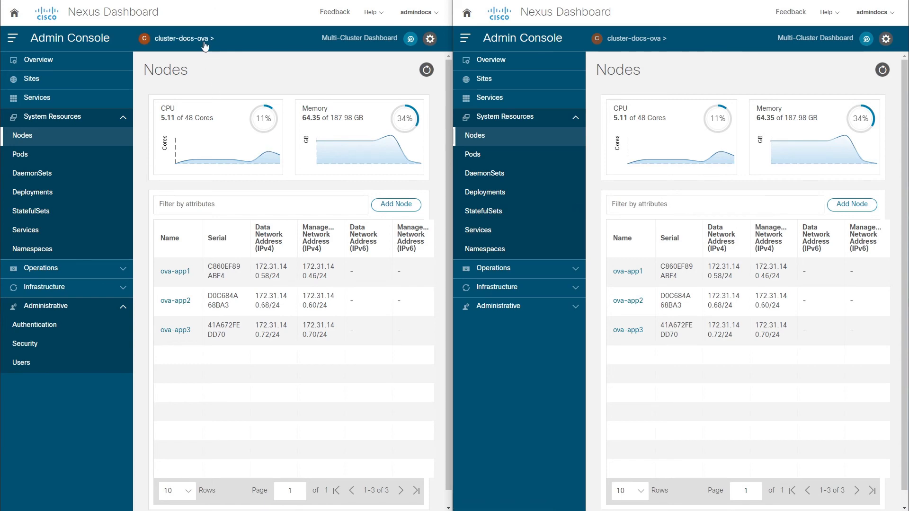
Step: Select cluster-dev164 in the Select Cluster dialog for the left window
click(184, 39)
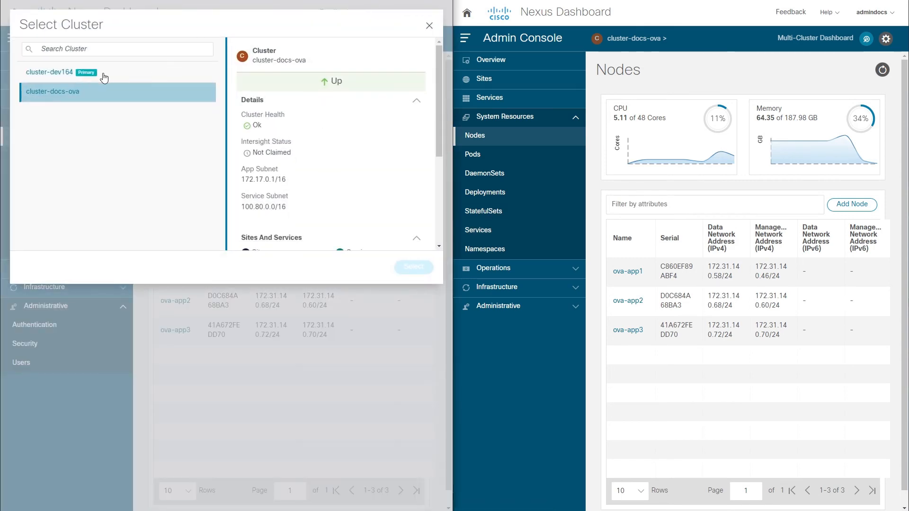
click(70, 72)
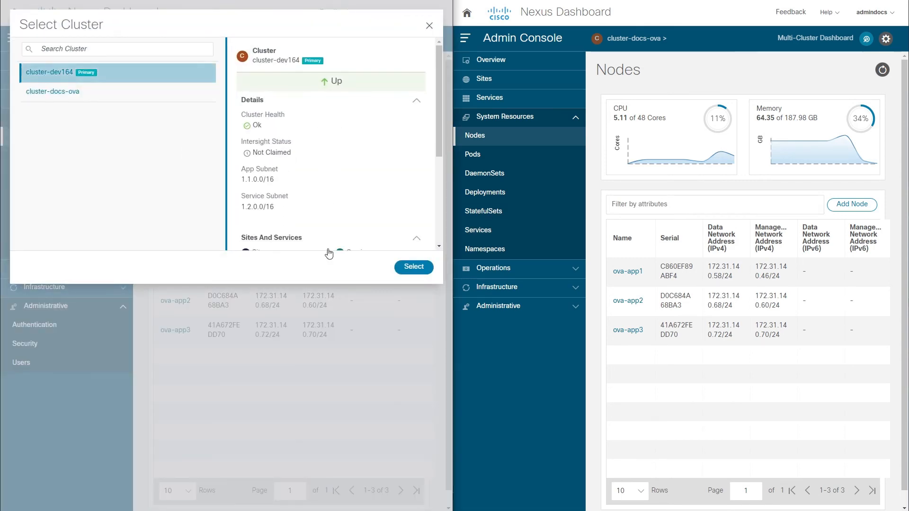
click(413, 267)
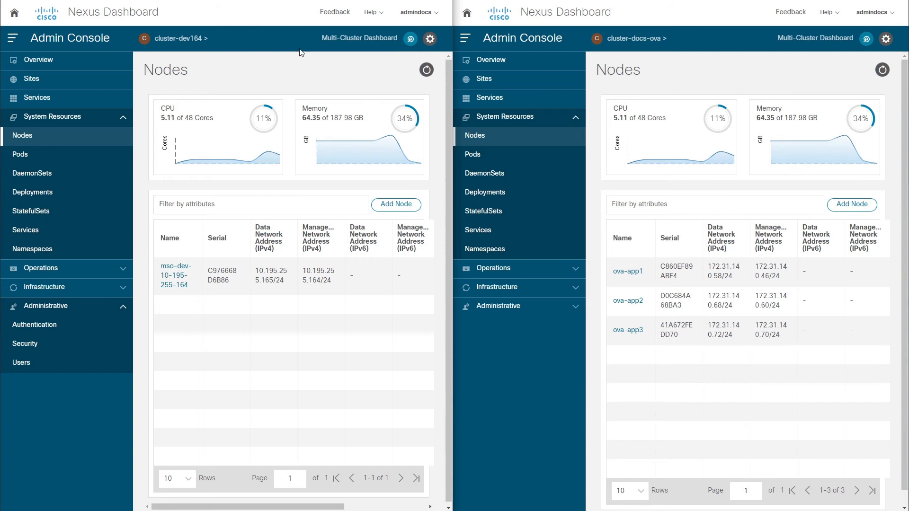
Step: Show the Multi-Cluster Dashboard and list cluster-docs-ova's installed services, including Insights
click(359, 38)
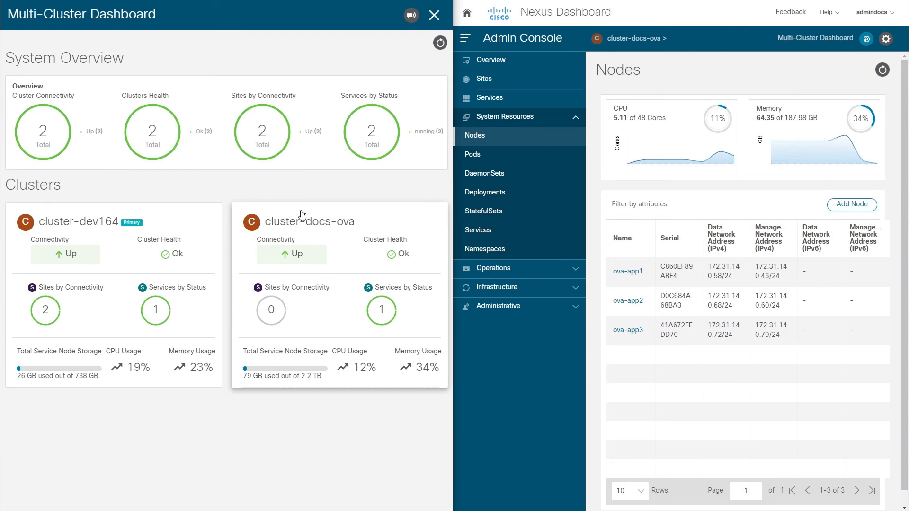
mouse_move(363, 284)
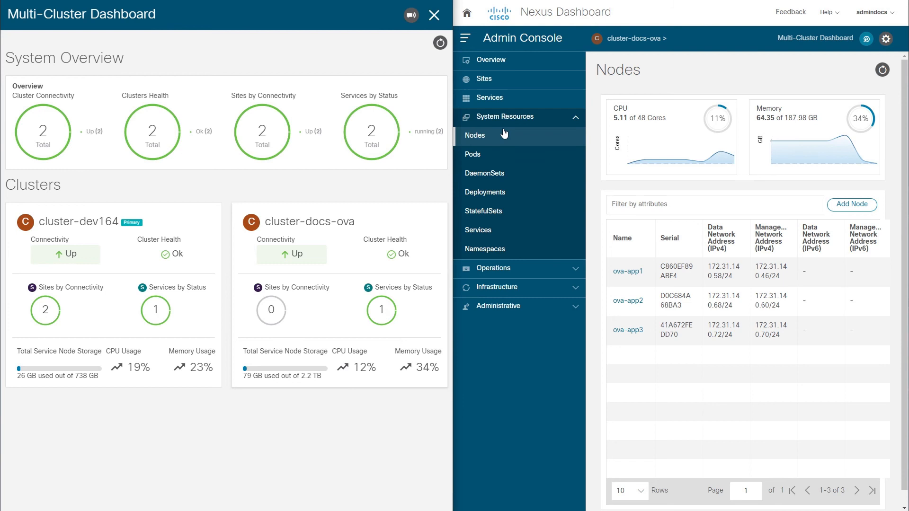
click(489, 97)
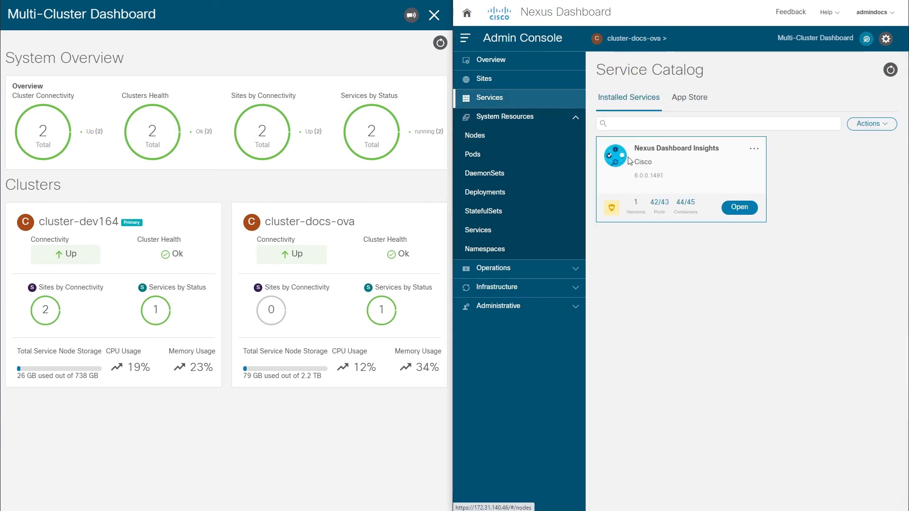
mouse_move(716, 243)
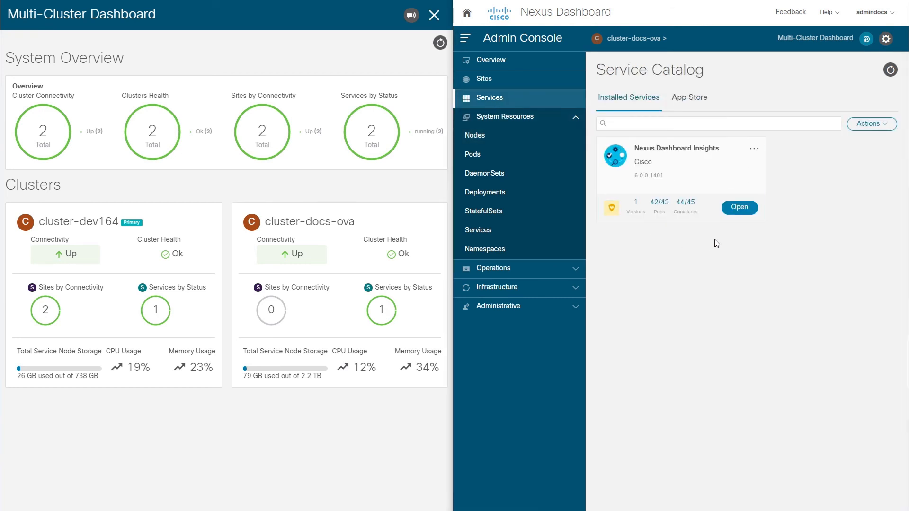
mouse_move(681, 150)
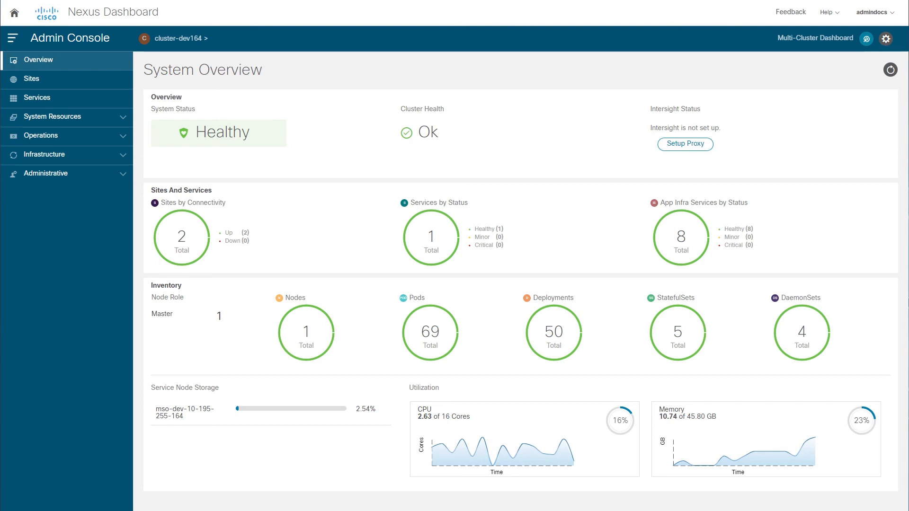
mouse_move(395, 79)
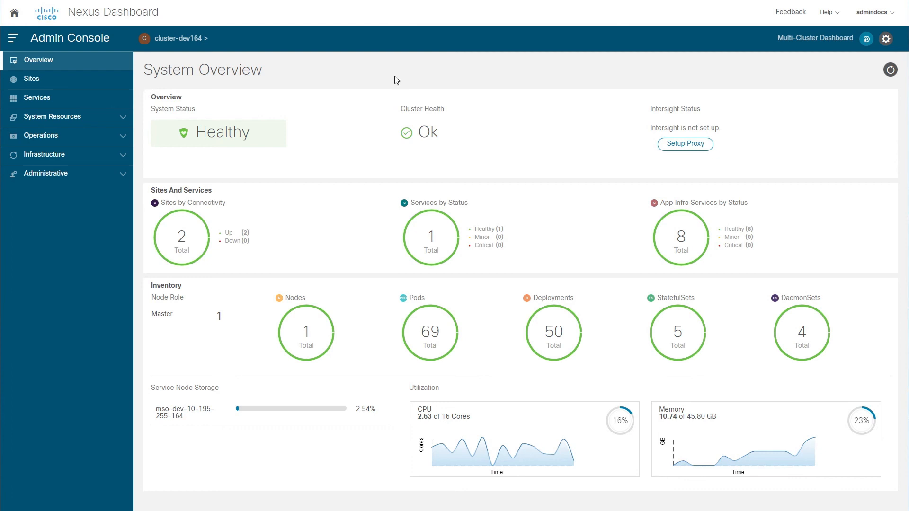
mouse_move(829, 12)
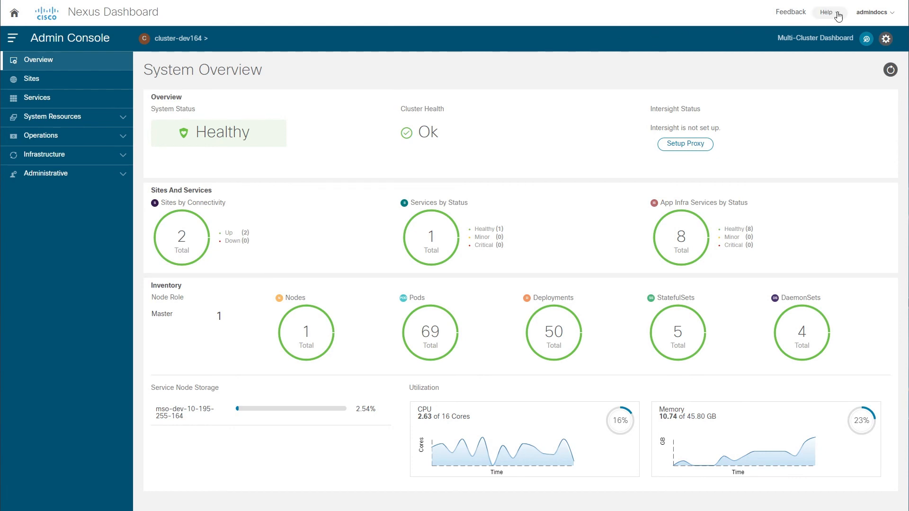
Step: Open the Help Center from the Help dropdown in the top bar
click(827, 11)
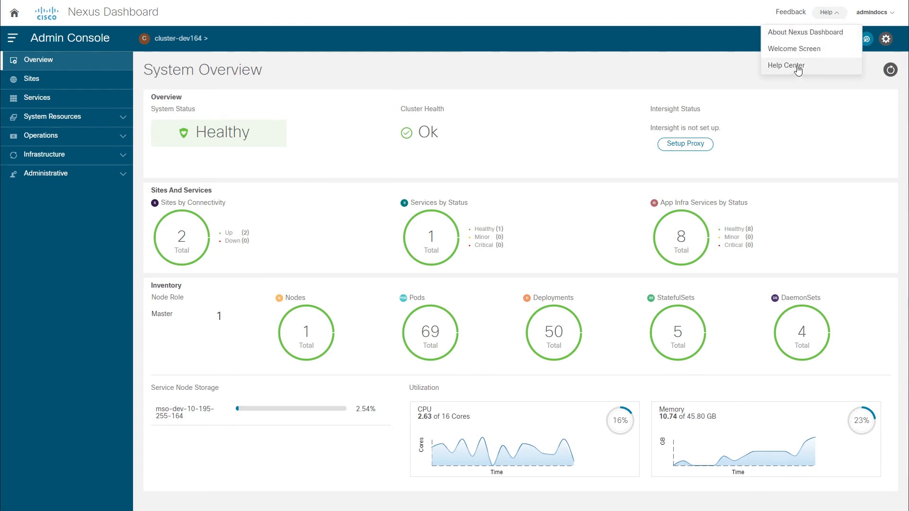
click(785, 65)
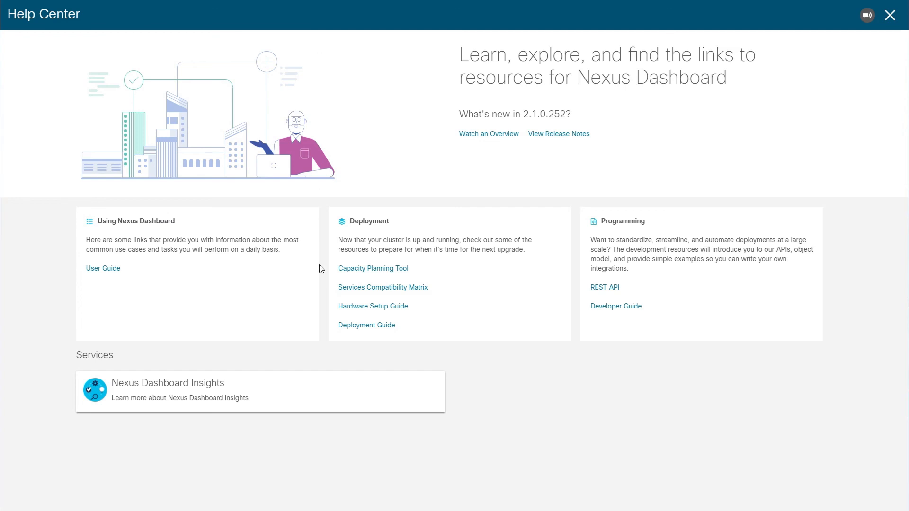
mouse_move(342, 359)
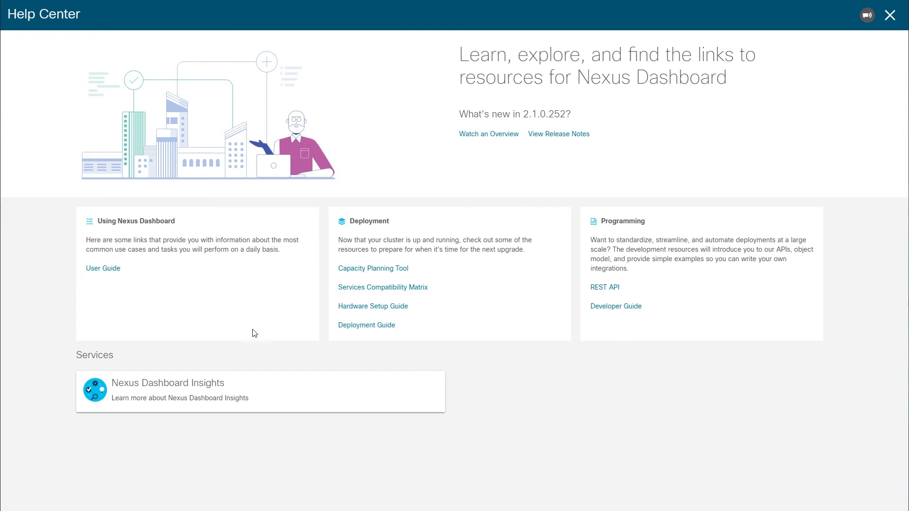
mouse_move(112, 366)
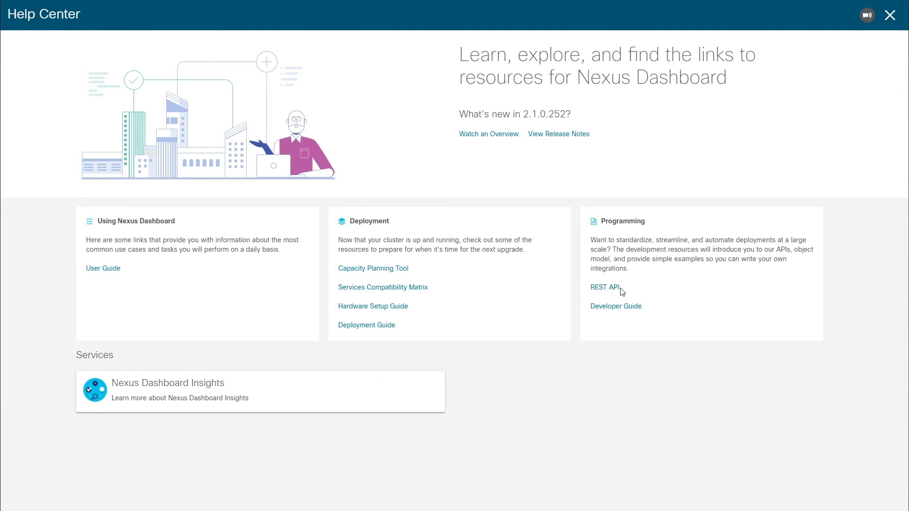
Step: Open the REST API docs in a new tab and switch to the Nexus Dashboard API set
right_click(604, 287)
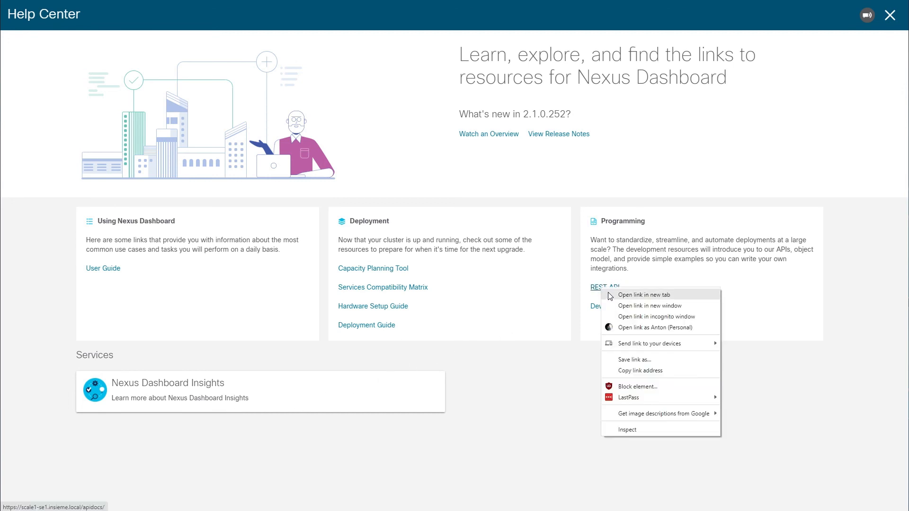
click(382, 86)
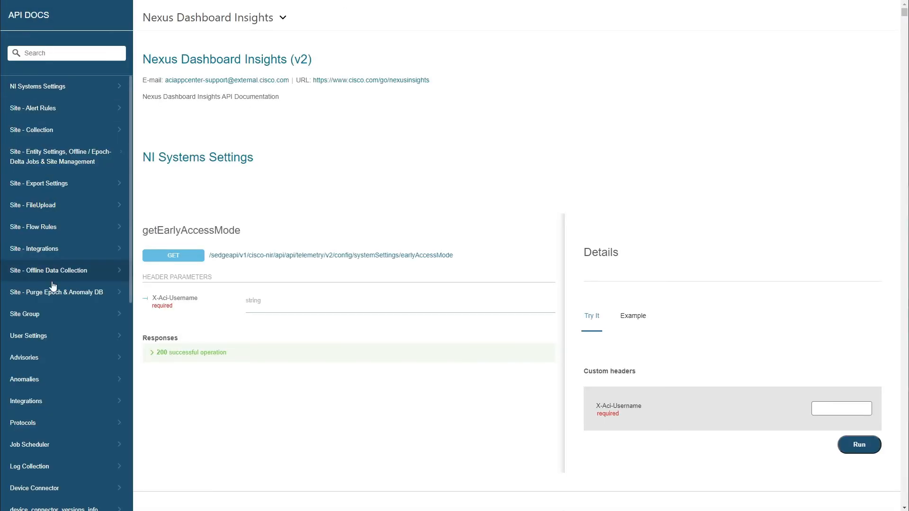
click(282, 18)
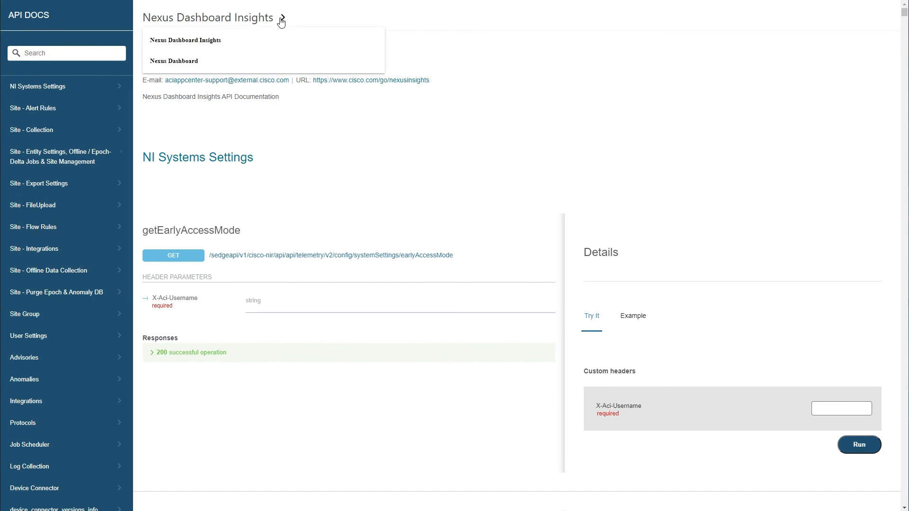
click(174, 61)
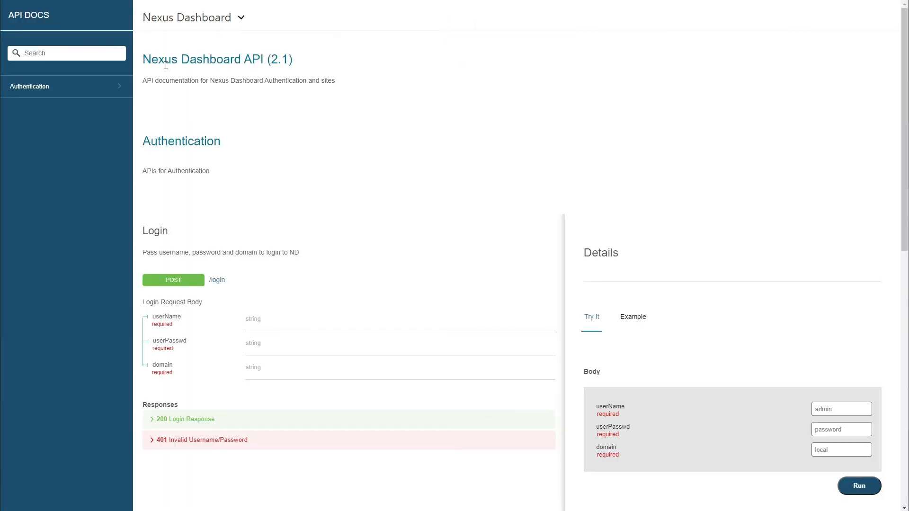
mouse_move(168, 137)
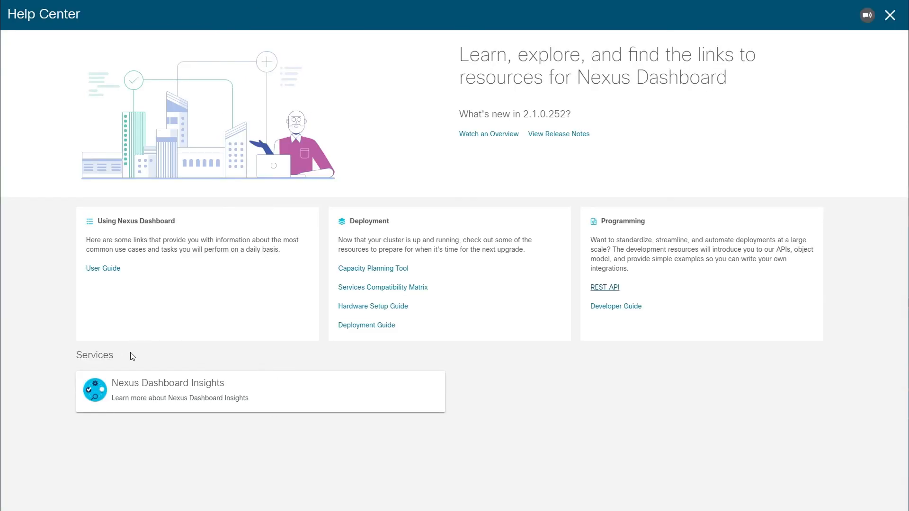
Step: Open the Nexus Dashboard Insights Help Center with its 6.0.1 release notes and guides
click(891, 15)
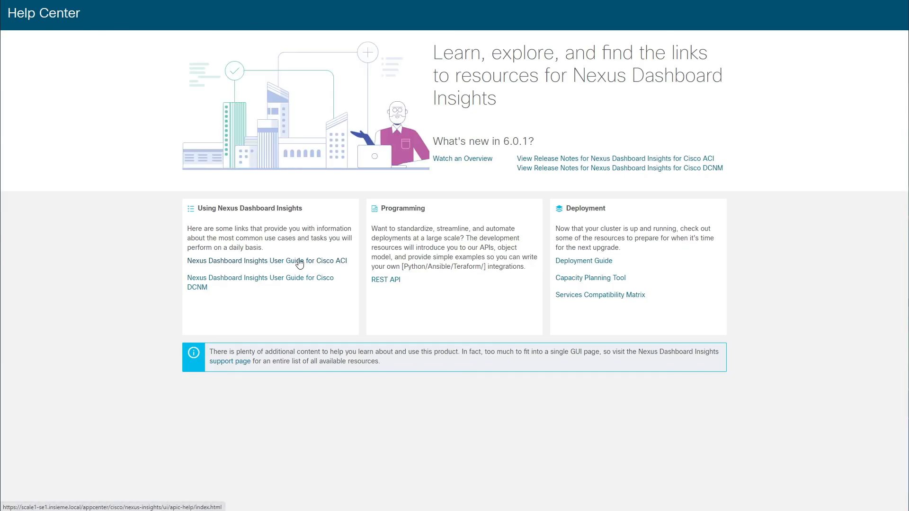
mouse_move(559, 227)
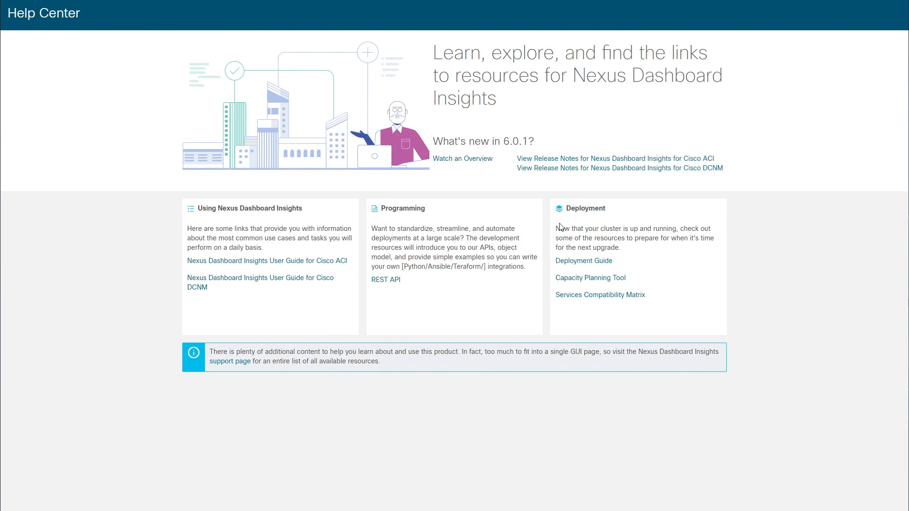
mouse_move(539, 272)
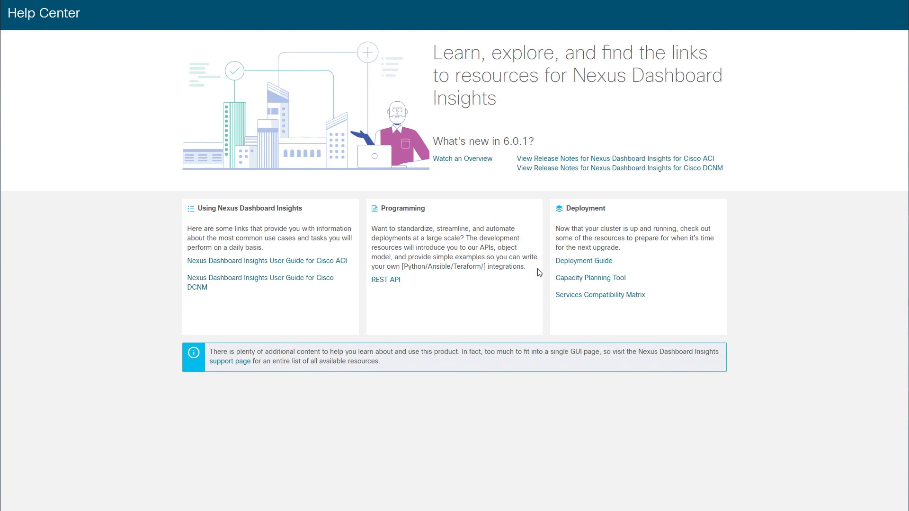